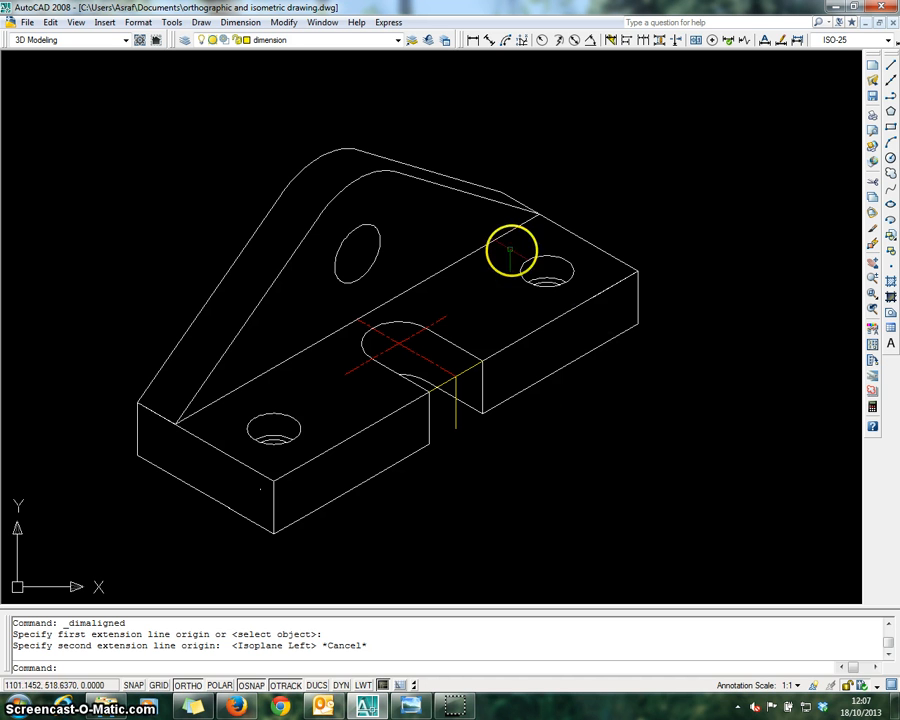
mouse_move(470, 247)
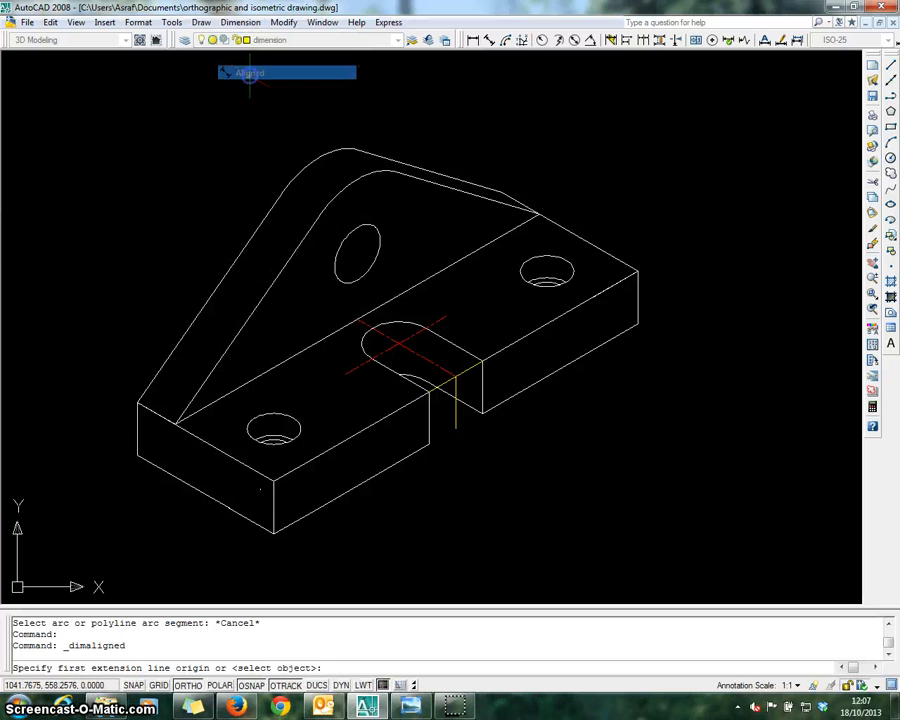
mouse_move(141, 510)
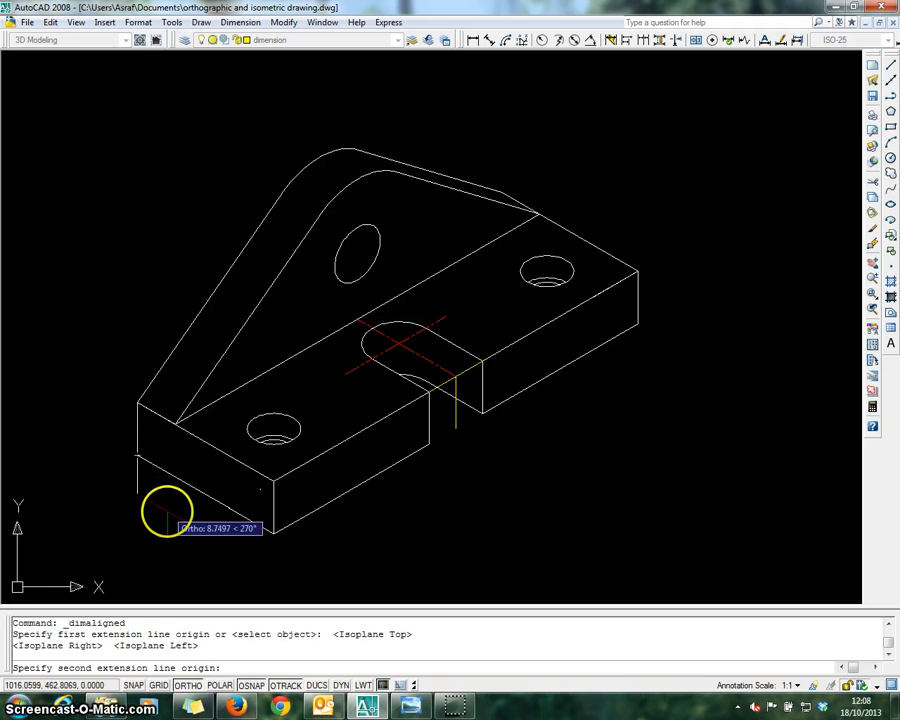
- Place an aligned 36 dimension along the front-left bottom edge of the base
left_click(270, 535)
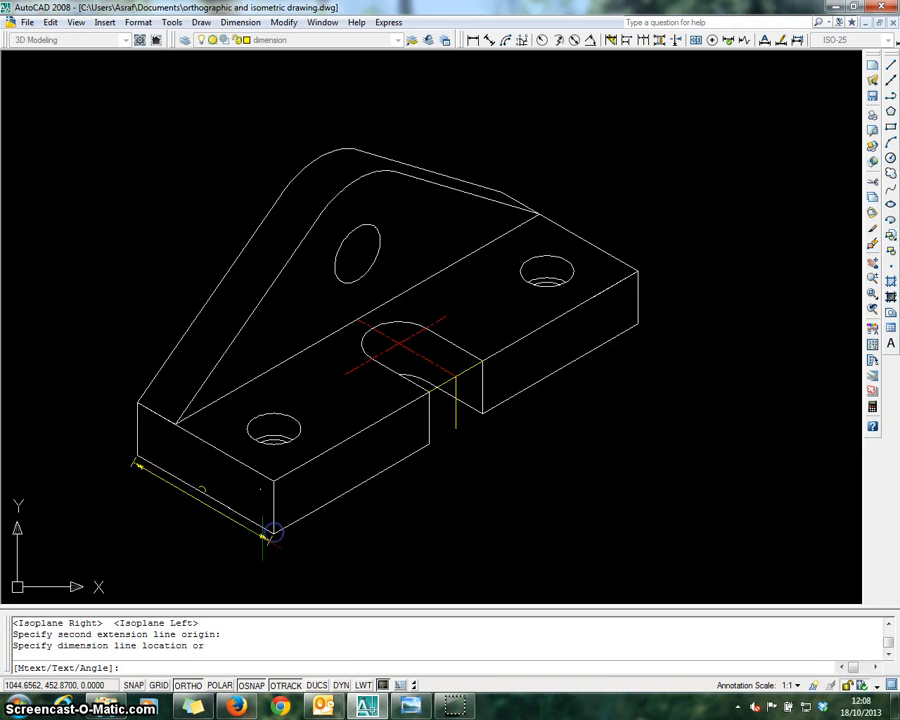
left_click(235, 560)
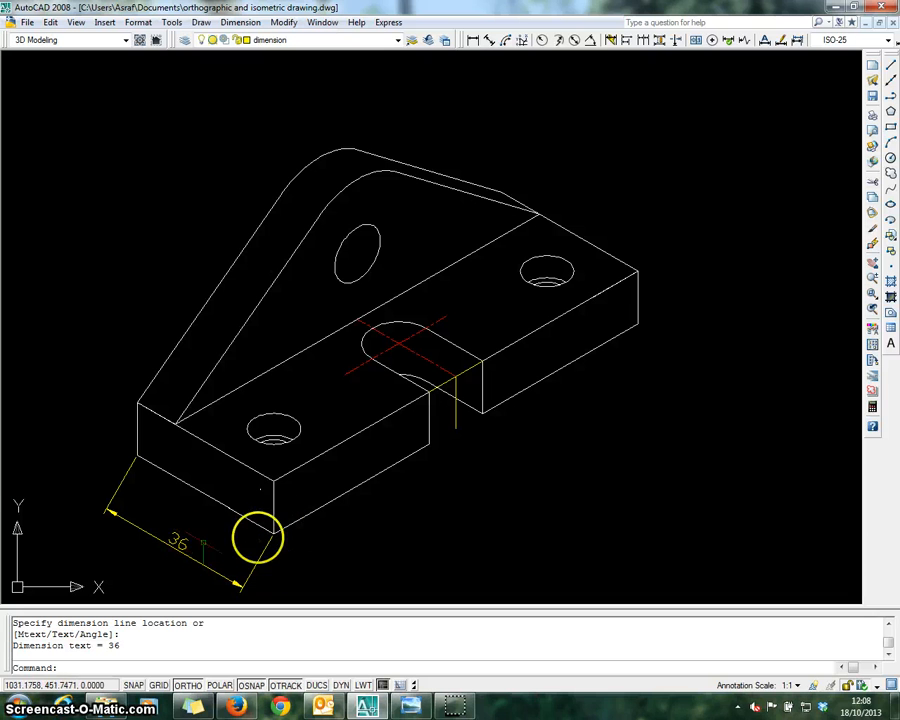
left_click(258, 538)
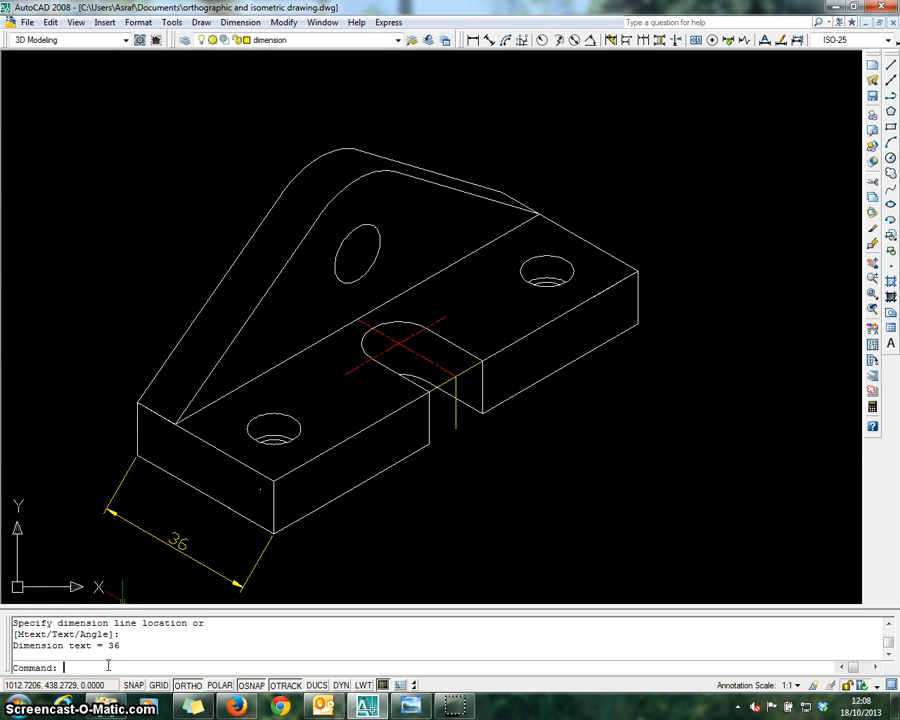
- Oblique the 36 dimension to 30° with DIMEDIT
type("dimedit")
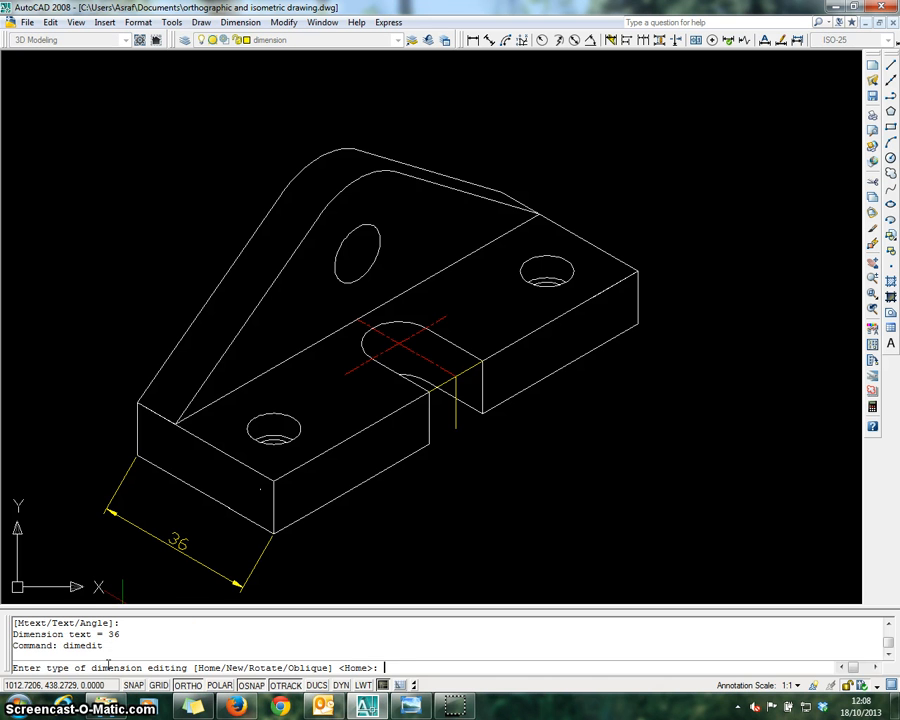
type("o")
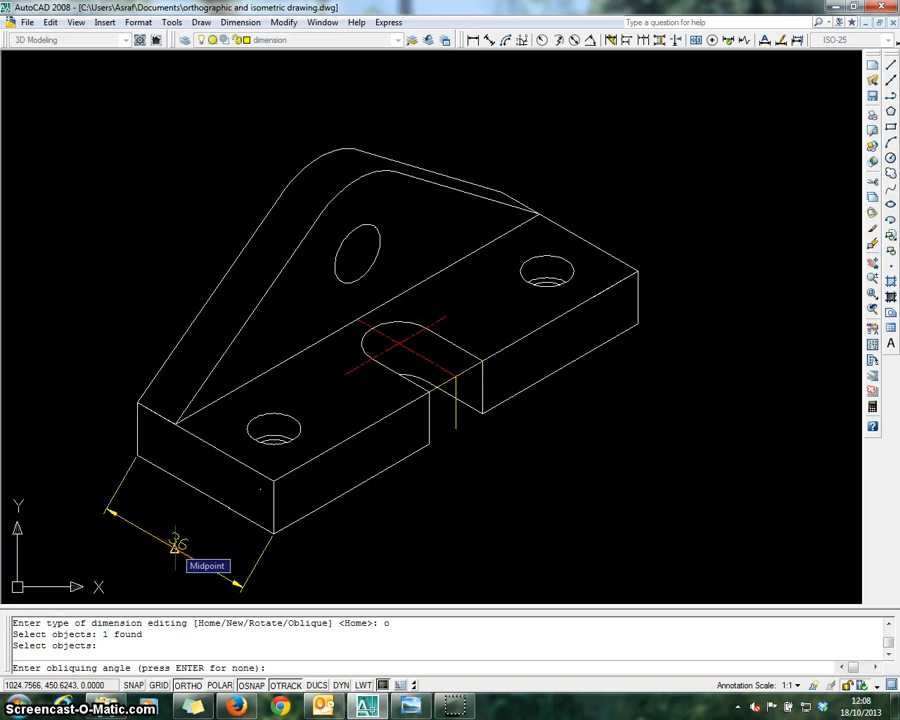
type("30")
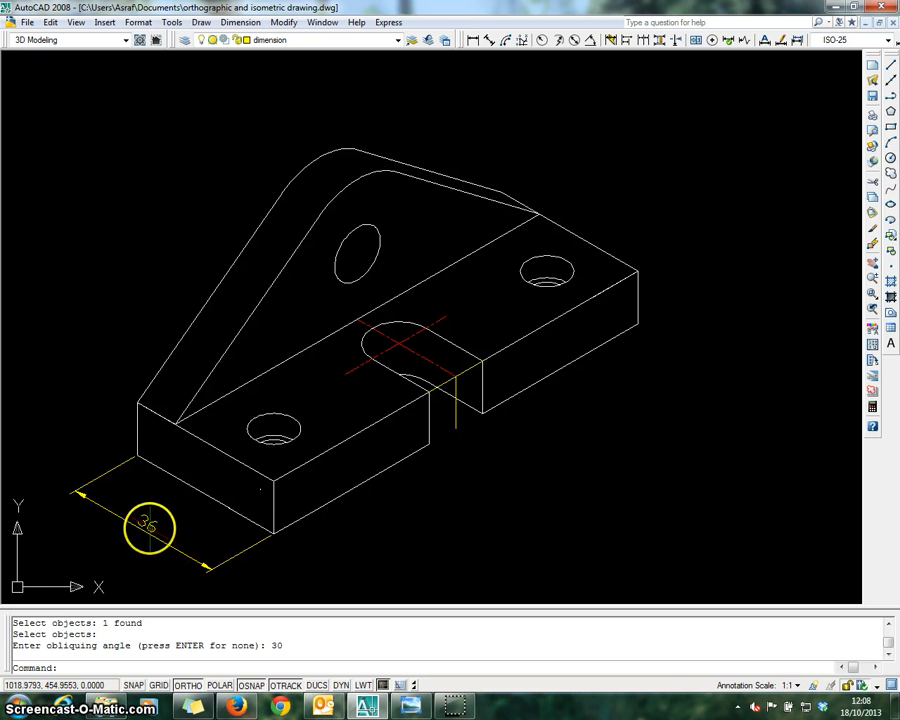
mouse_move(310, 524)
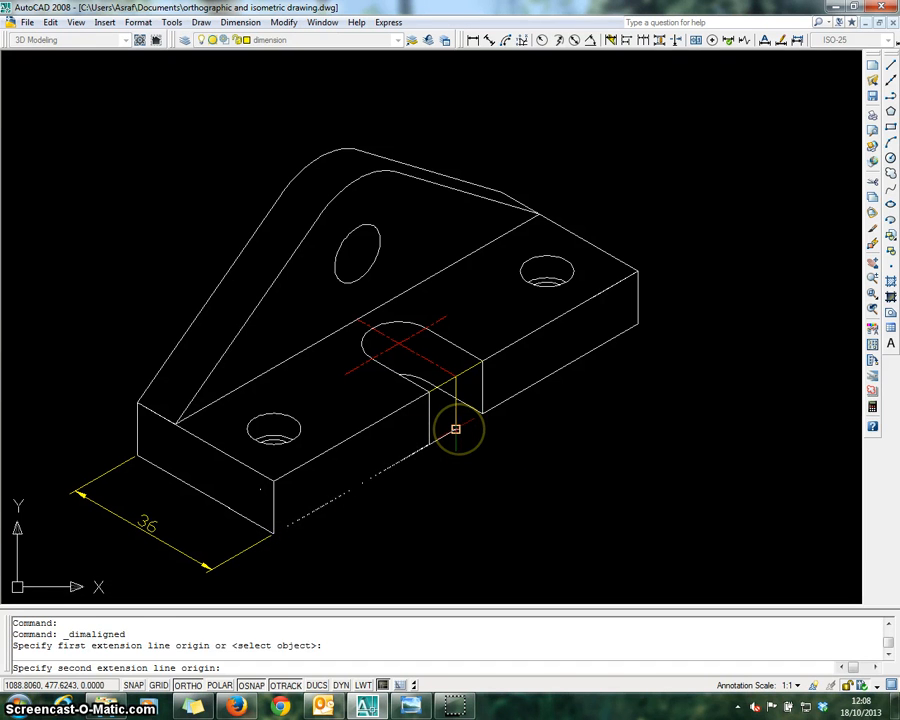
- Place two aligned 48 dimensions along the right-side base edges, from the step corner to the back corner
left_click(500, 483)
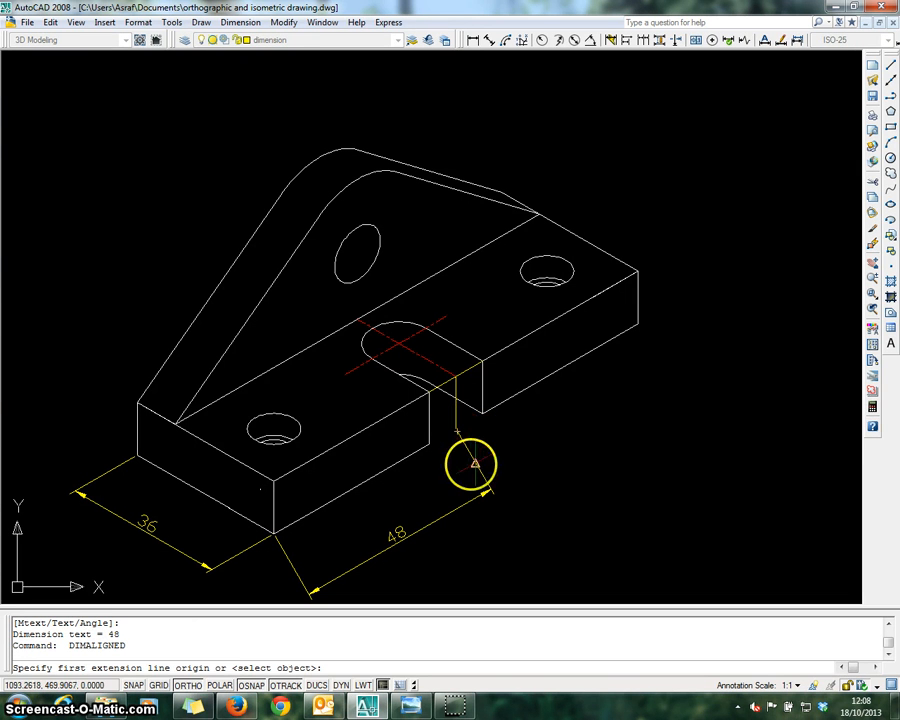
left_click(490, 490)
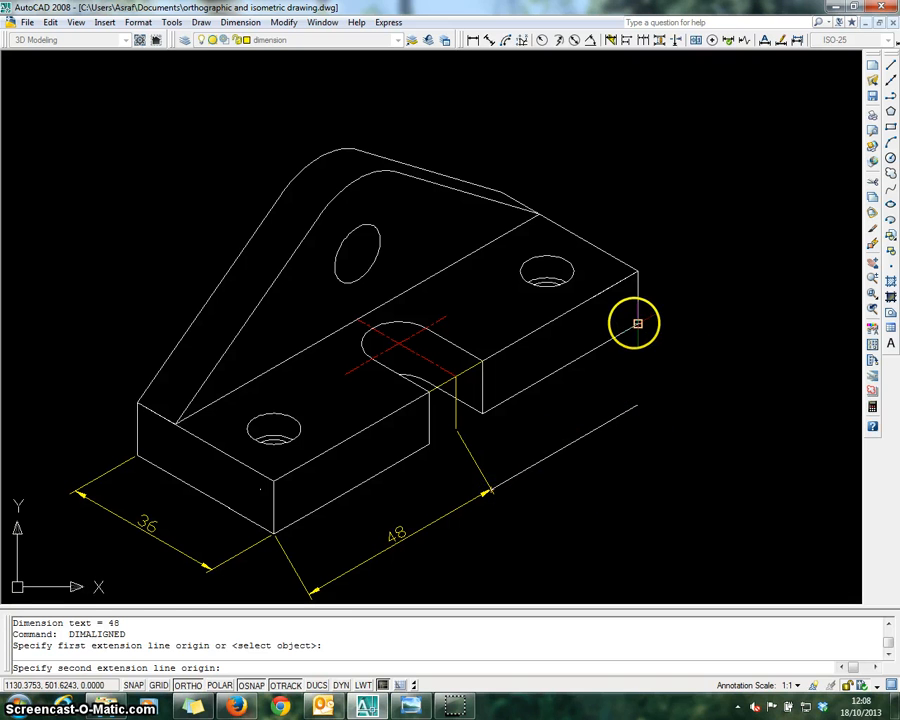
left_click(637, 327)
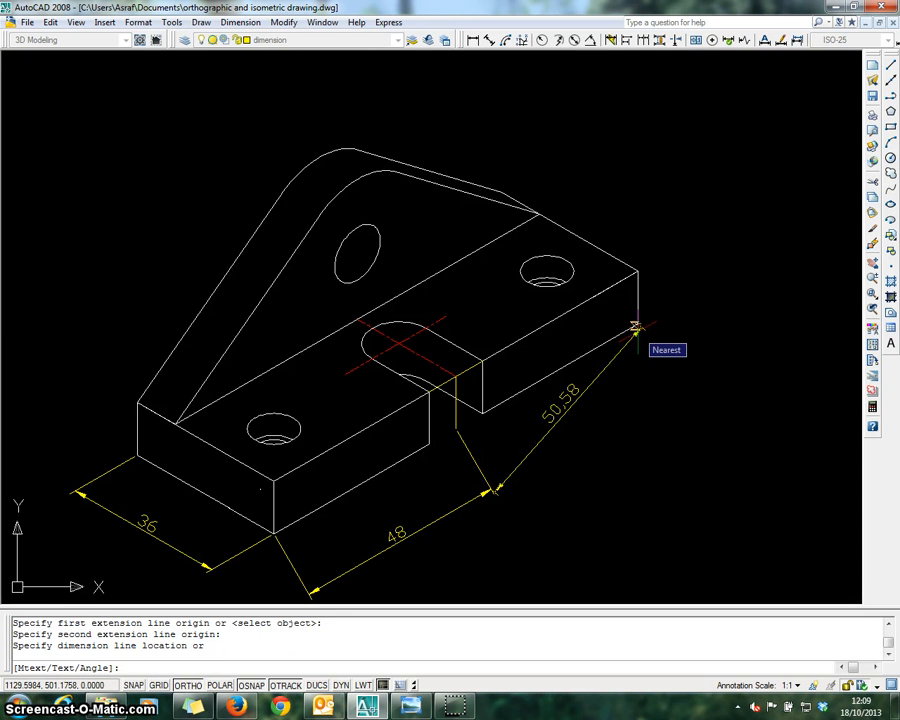
key("Escape")
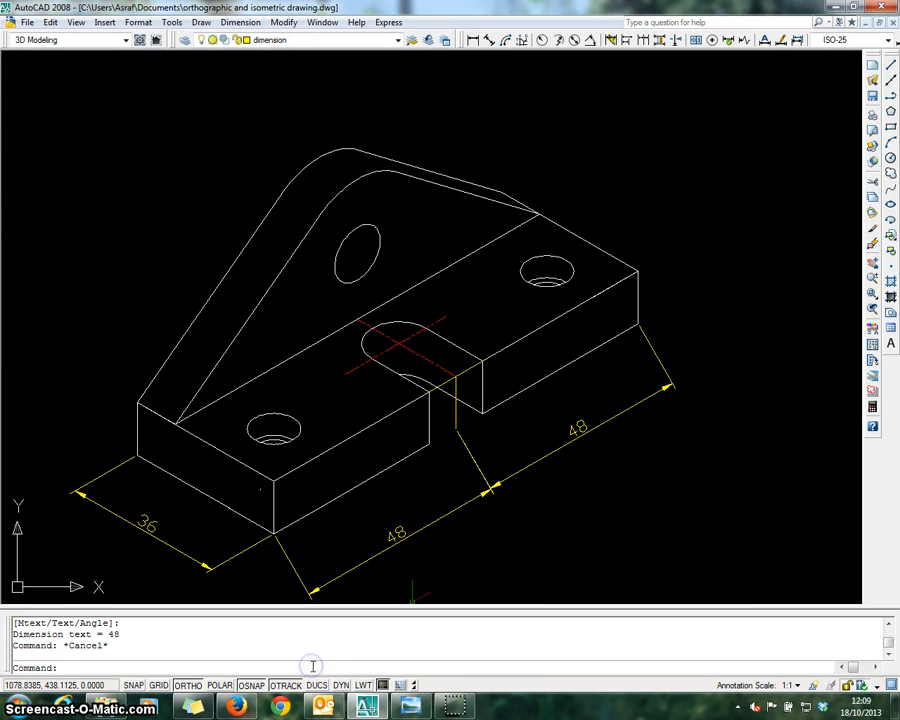
- Oblique both 48 dimensions to -30° with DIMEDIT
type("dimedi")
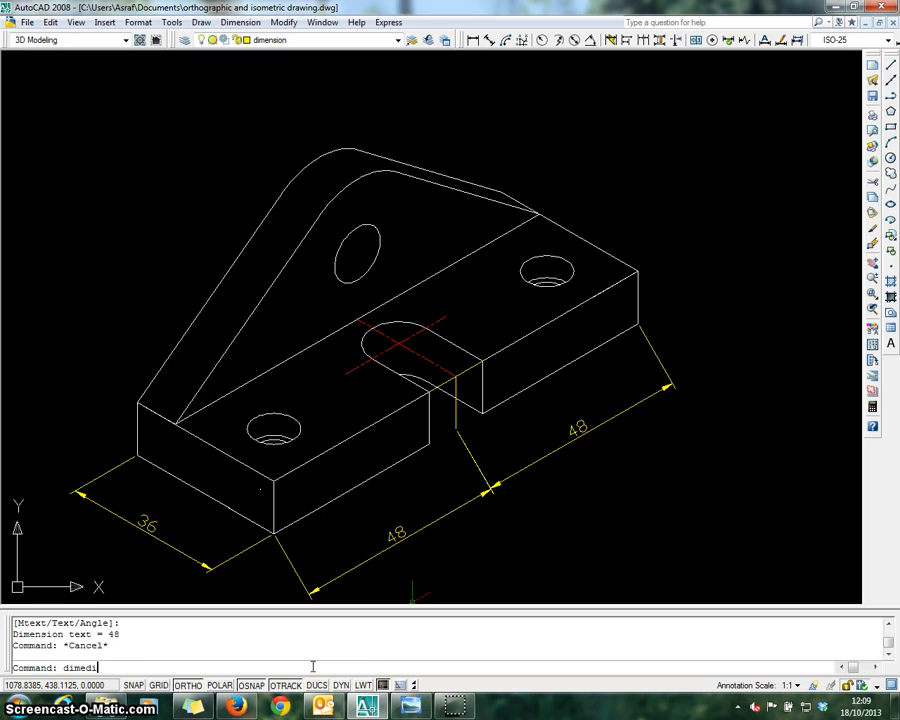
type("of")
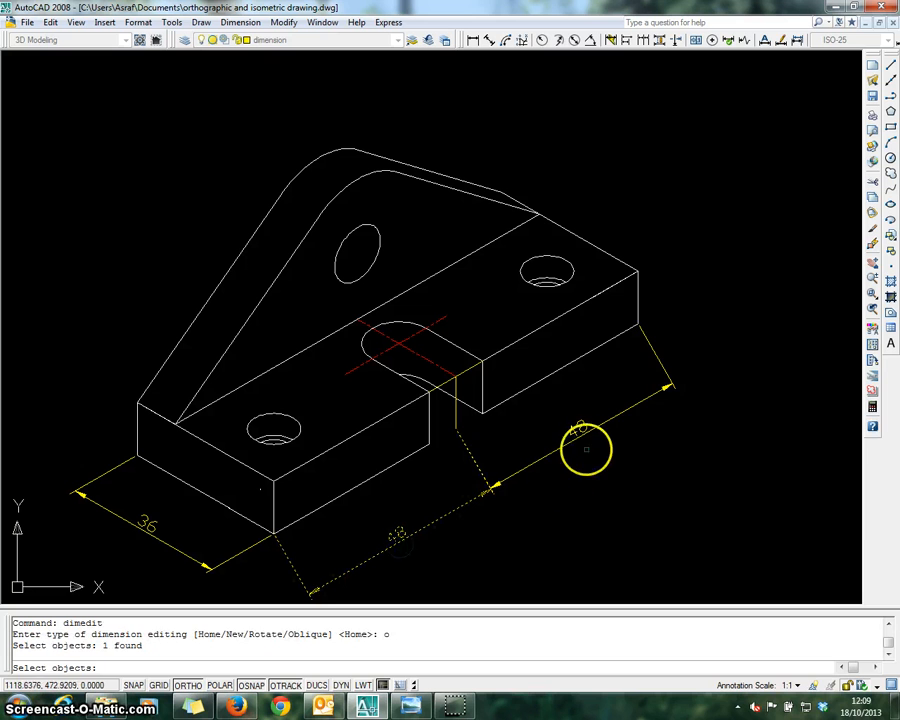
left_click(585, 450)
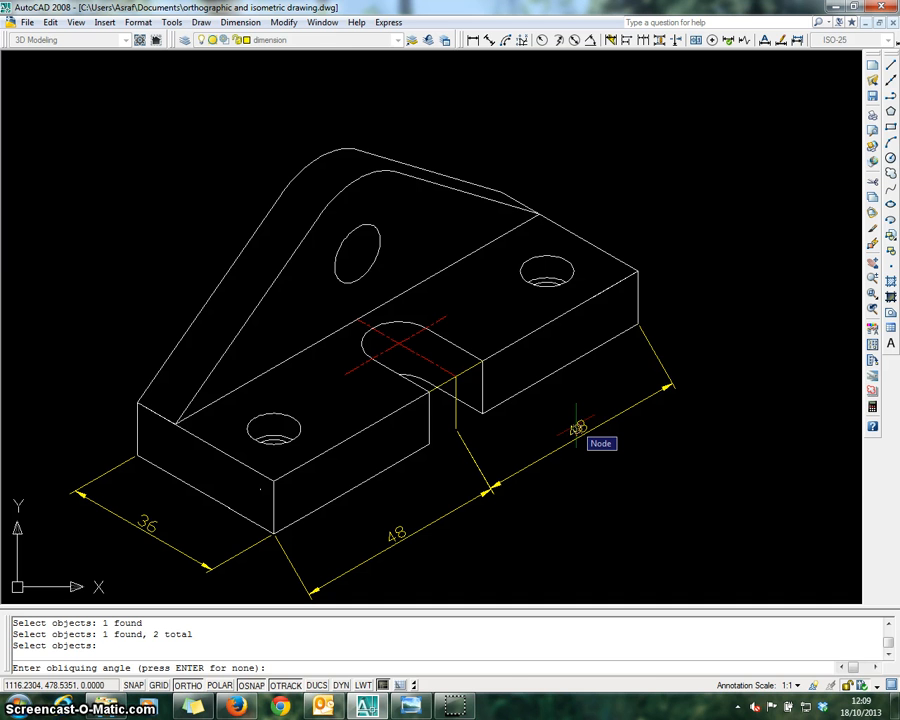
type("-30")
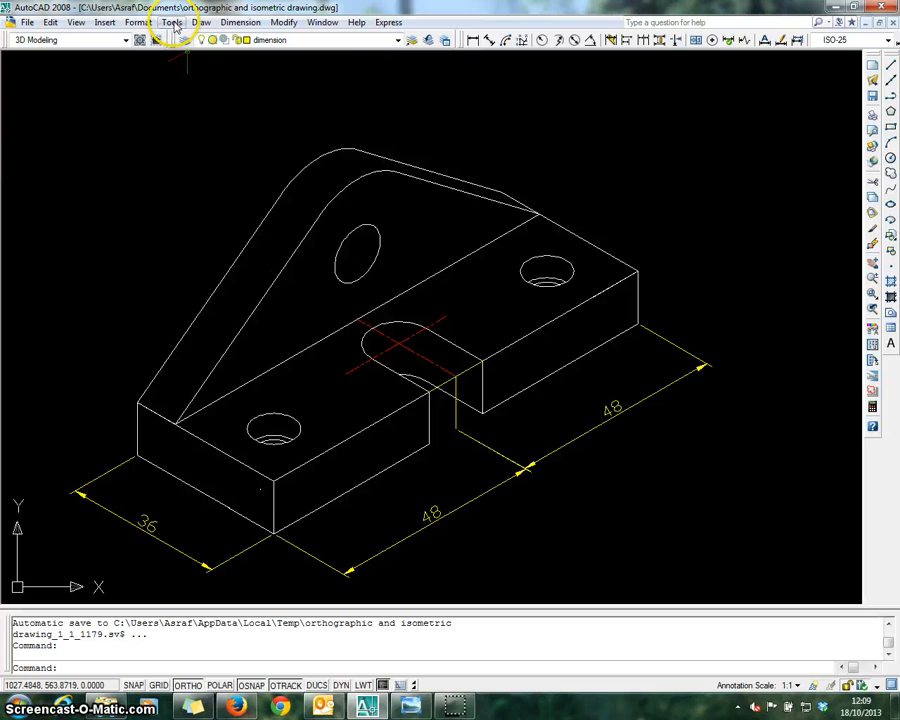
- Place an aligned 12 thickness dimension beside the base's right end
left_click(240, 22)
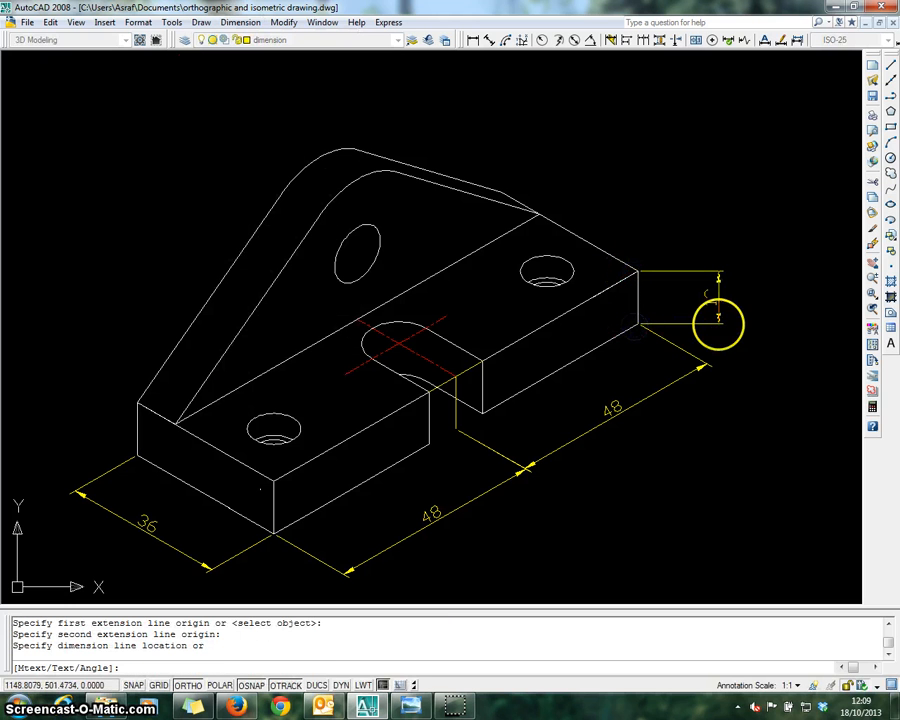
left_click(728, 323)
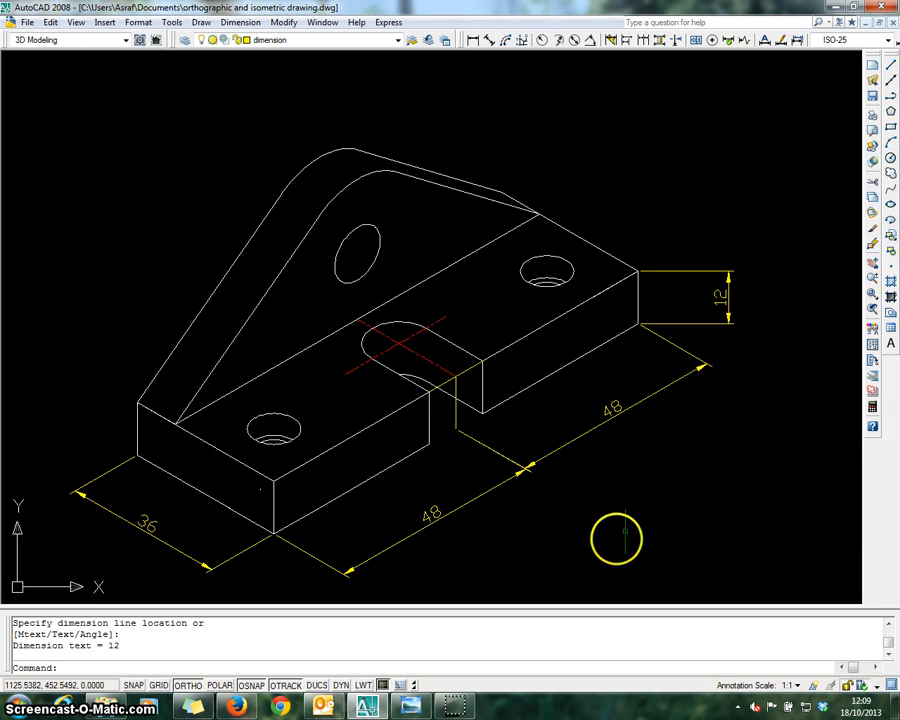
type("dime")
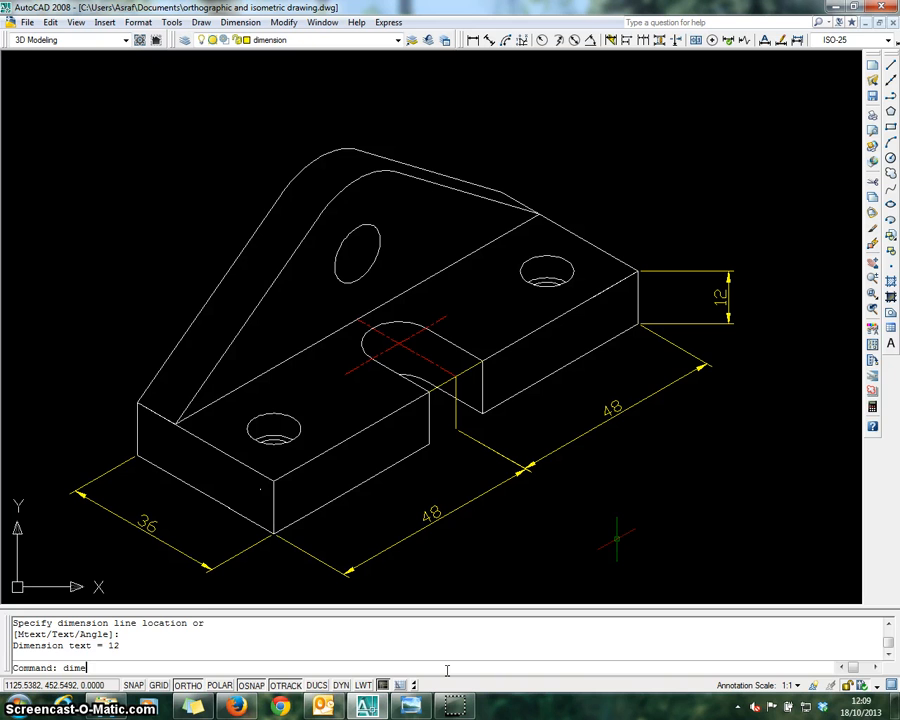
- Oblique the 12 dimension to 30° and pull its dimension line closer to the end
type("dimedit")
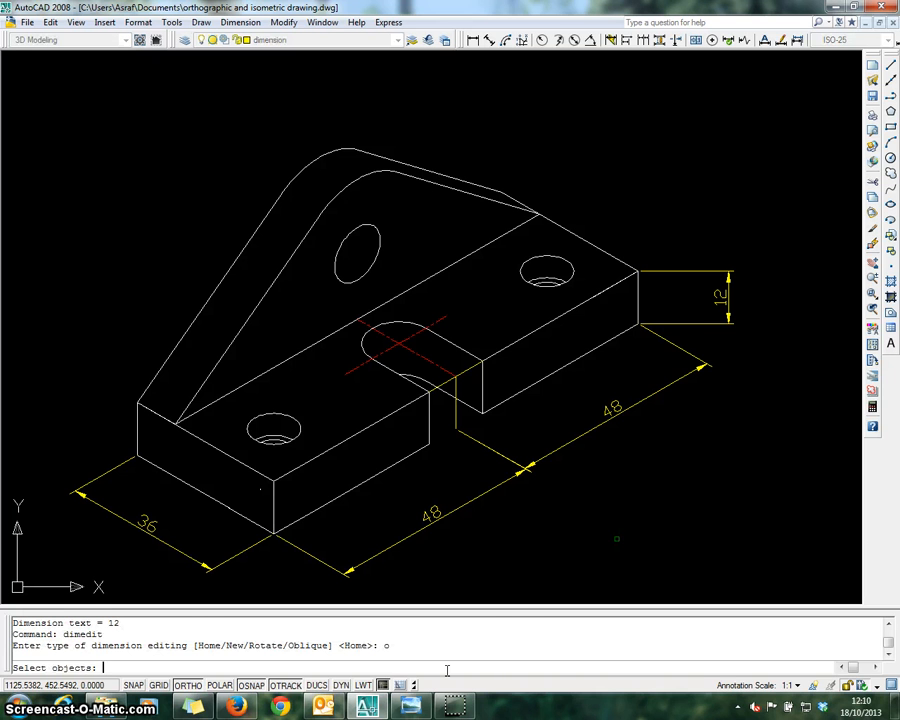
left_click(725, 298)
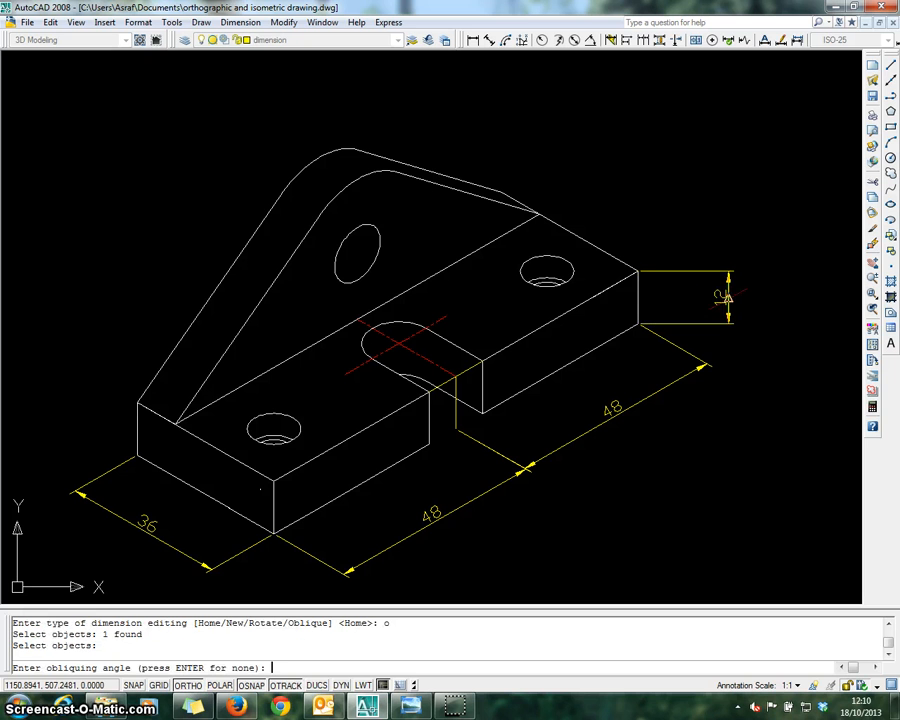
type("30")
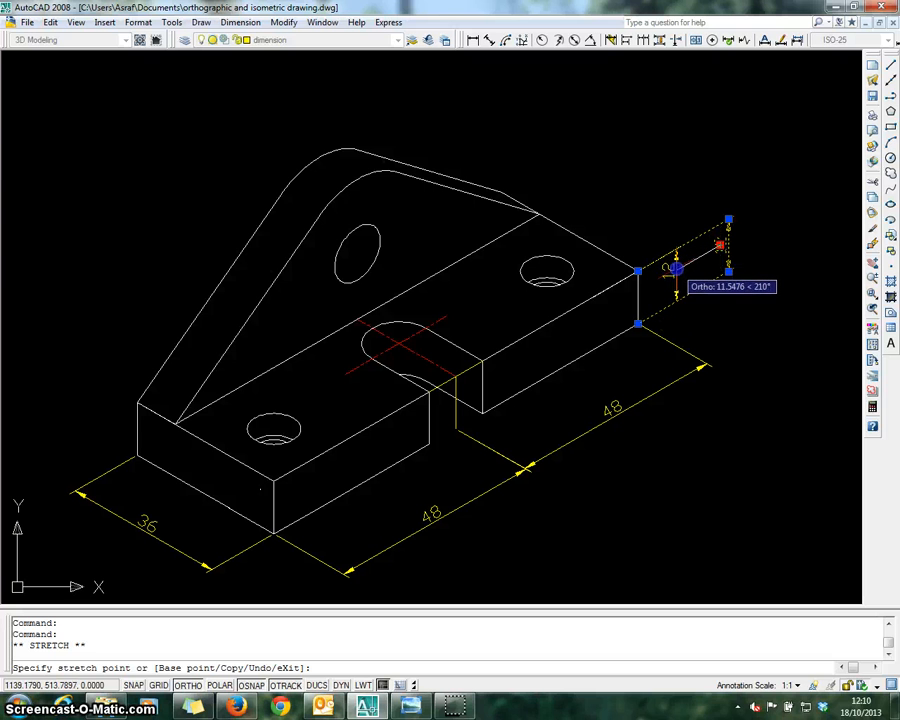
key("Escape")
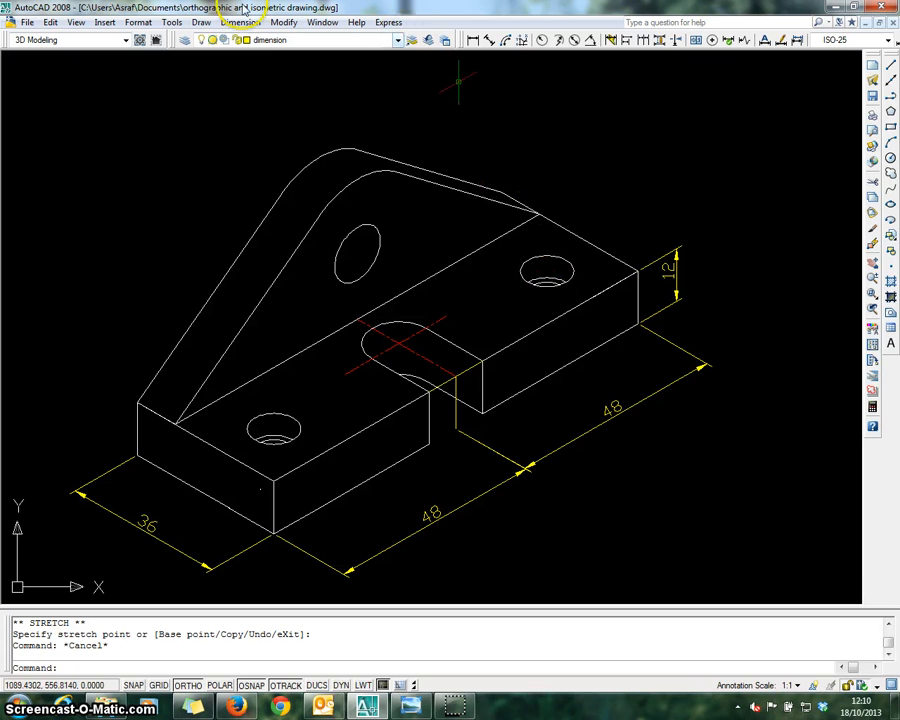
- Draw a multileader to the right counterbored hole and insert the diameter symbol for Ø7.2
left_click(240, 22)
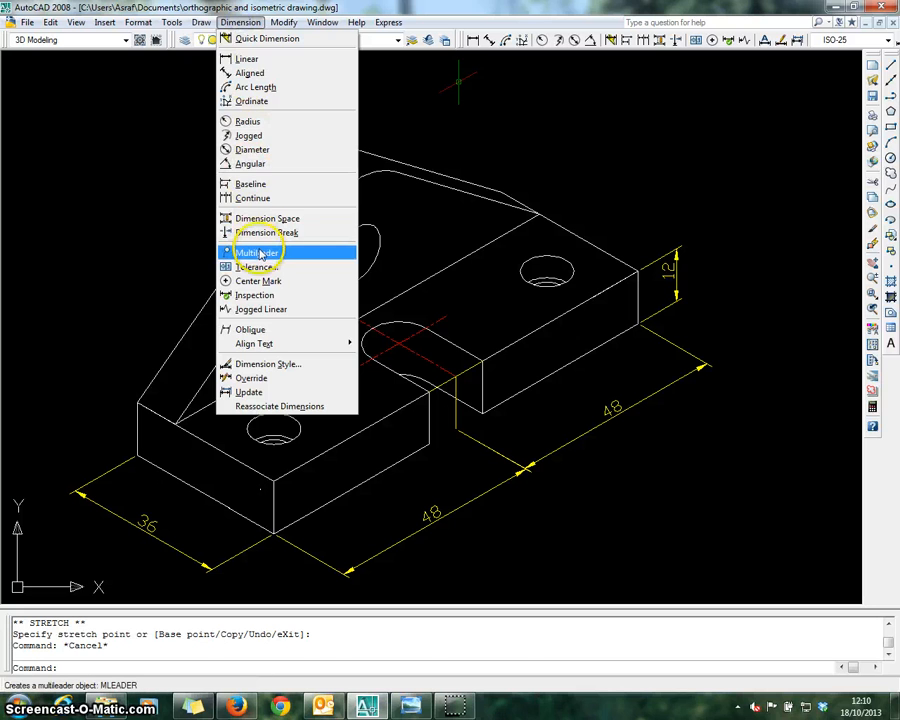
left_click(257, 252)
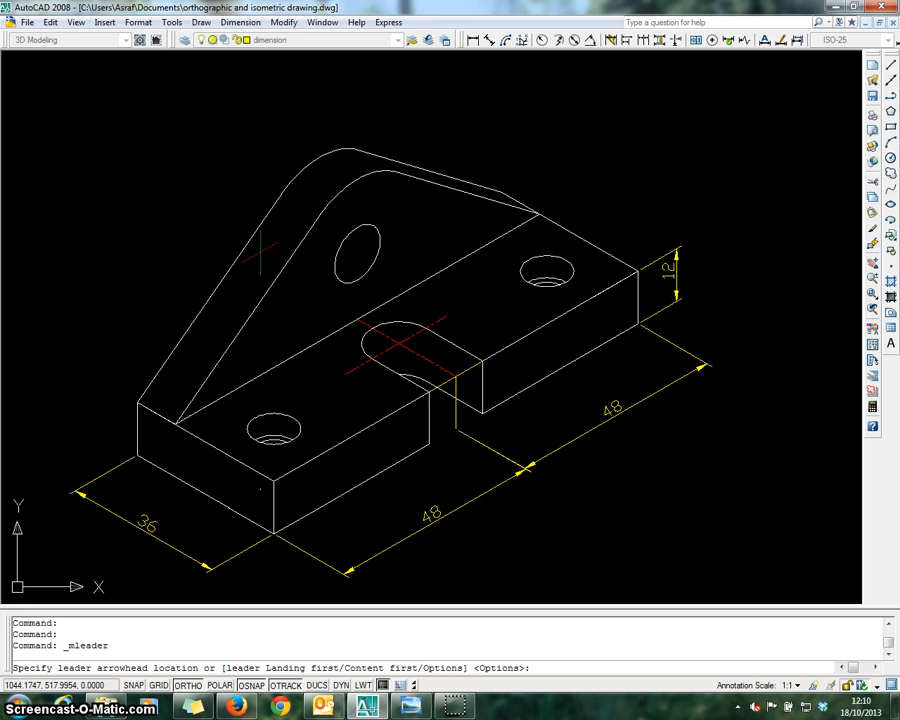
mouse_move(560, 262)
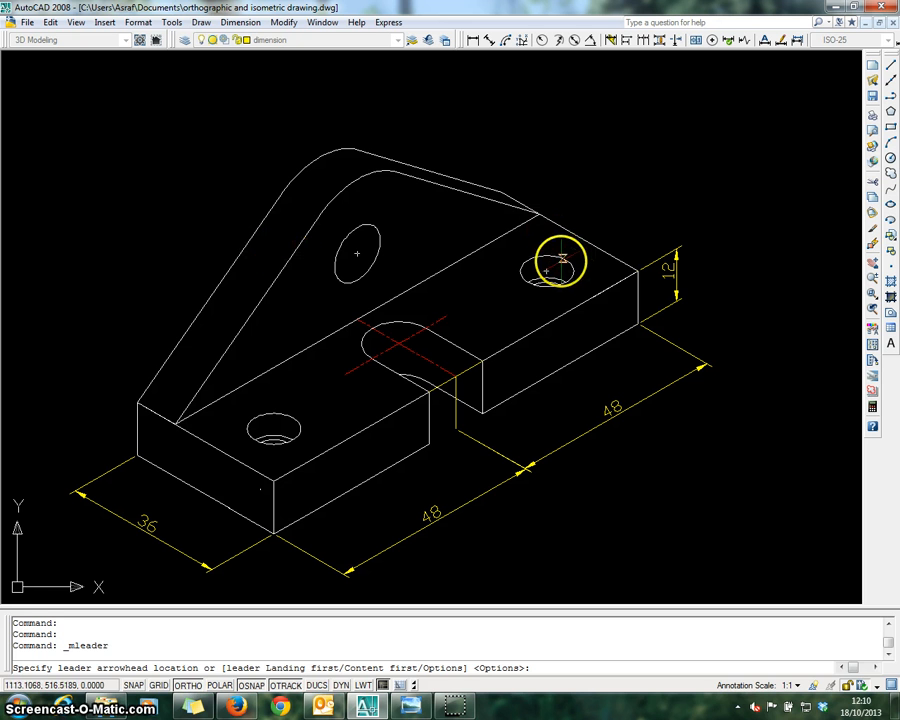
mouse_move(548, 271)
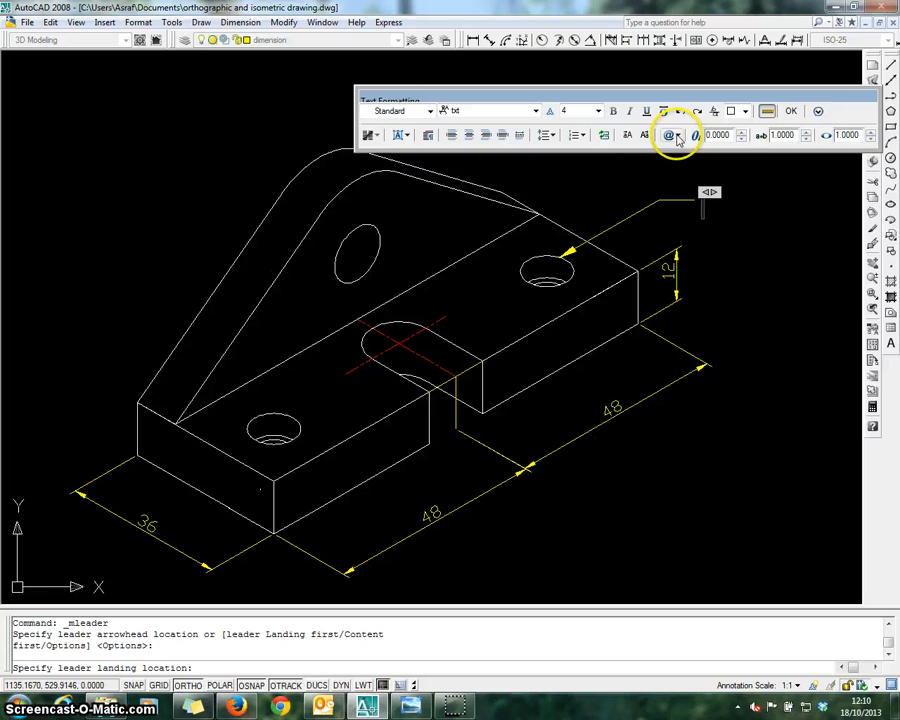
mouse_move(679, 135)
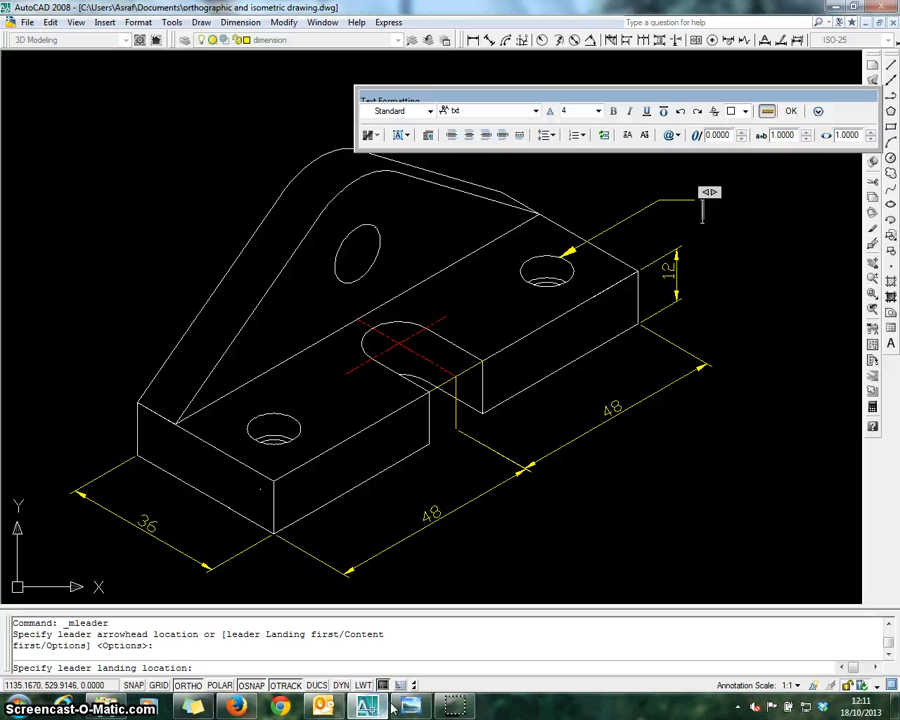
left_click(671, 135)
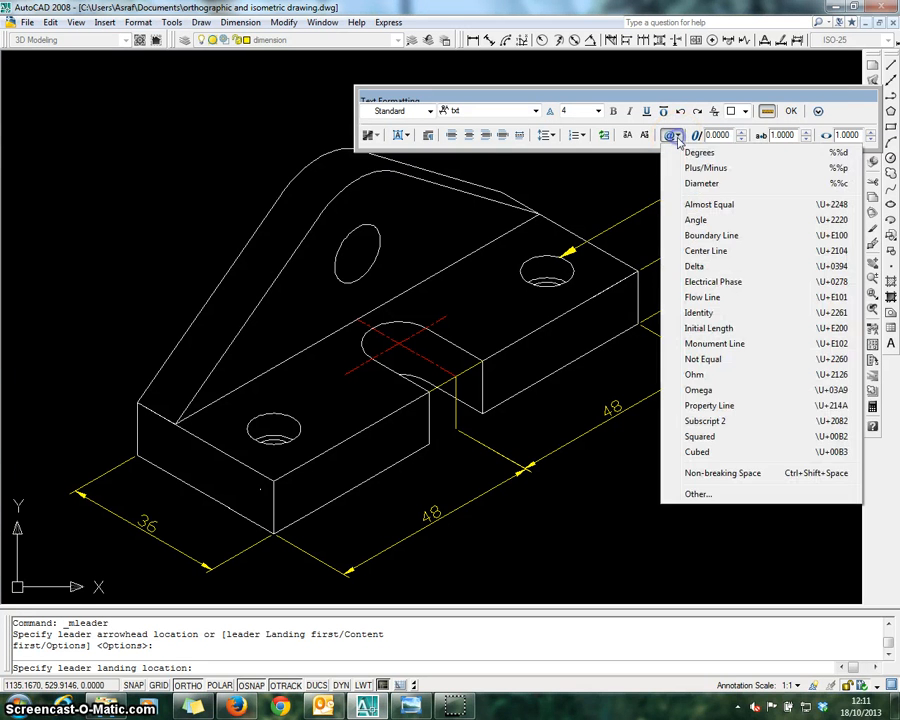
left_click(701, 183)
type("Ø7.2")
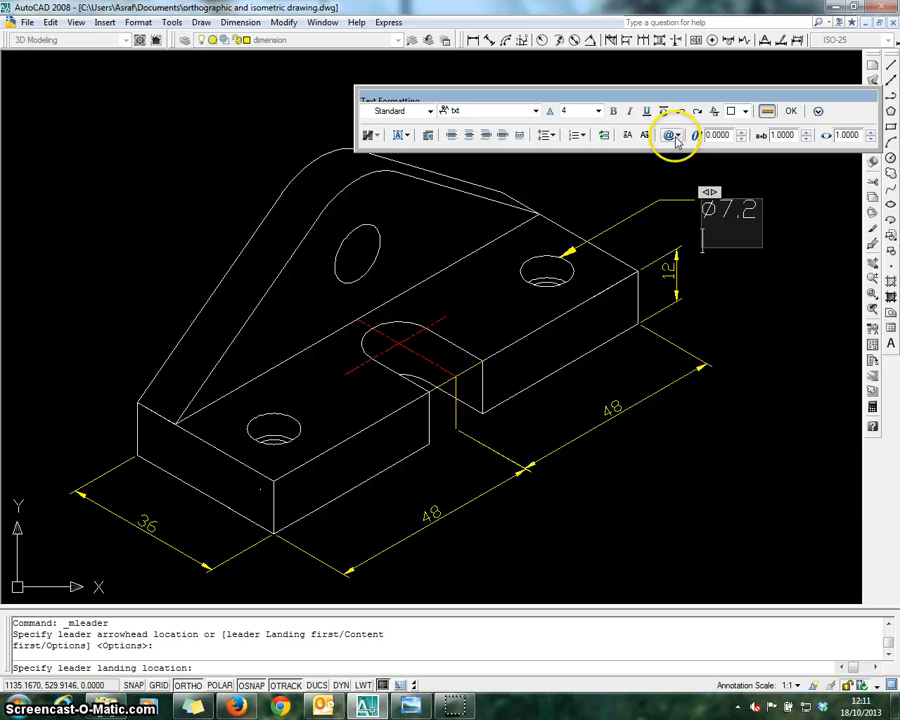
- Paste the AIGDT counterbore symbol on a new callout line and type 10
left_click(671, 135)
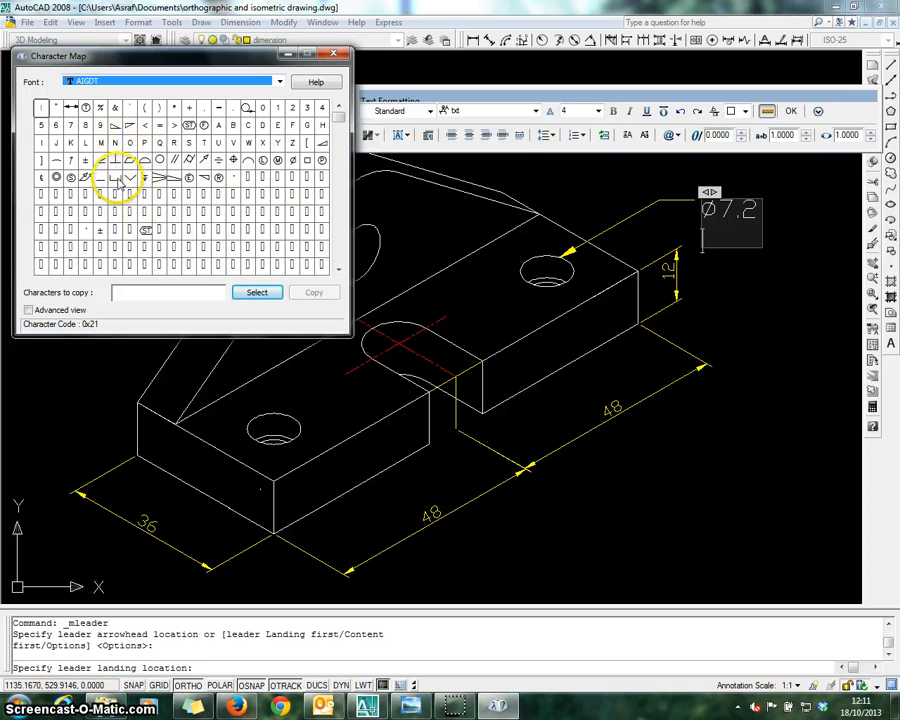
left_click(115, 177)
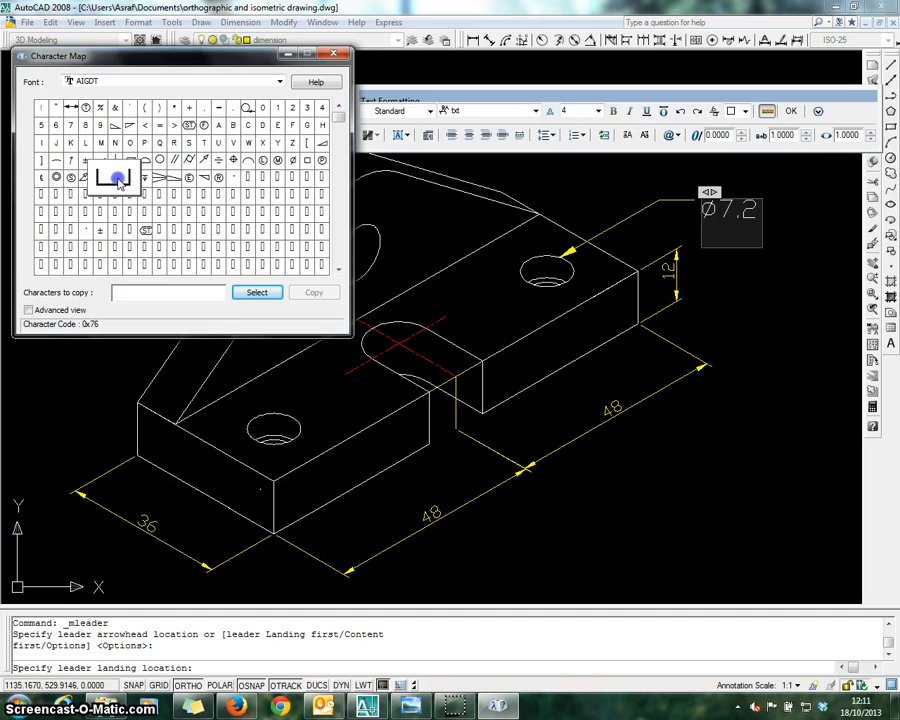
left_click(257, 292)
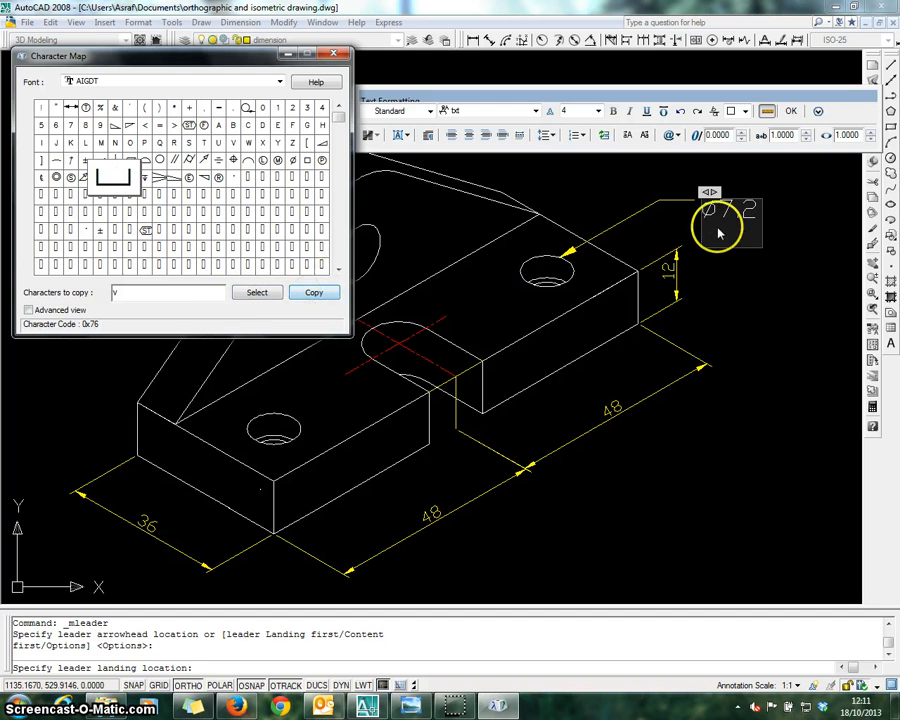
right_click(715, 232)
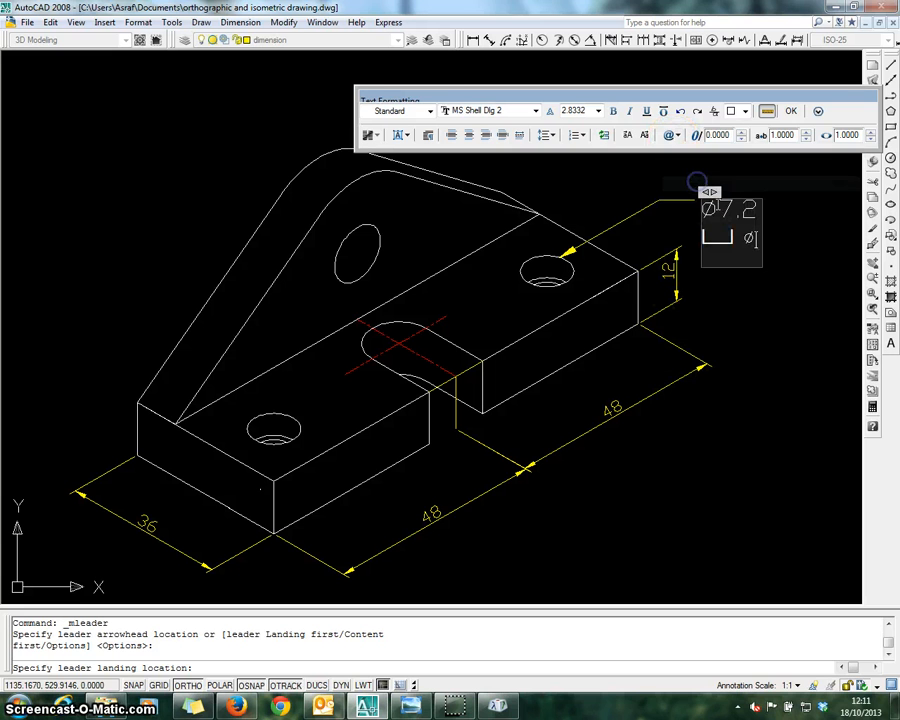
type("10")
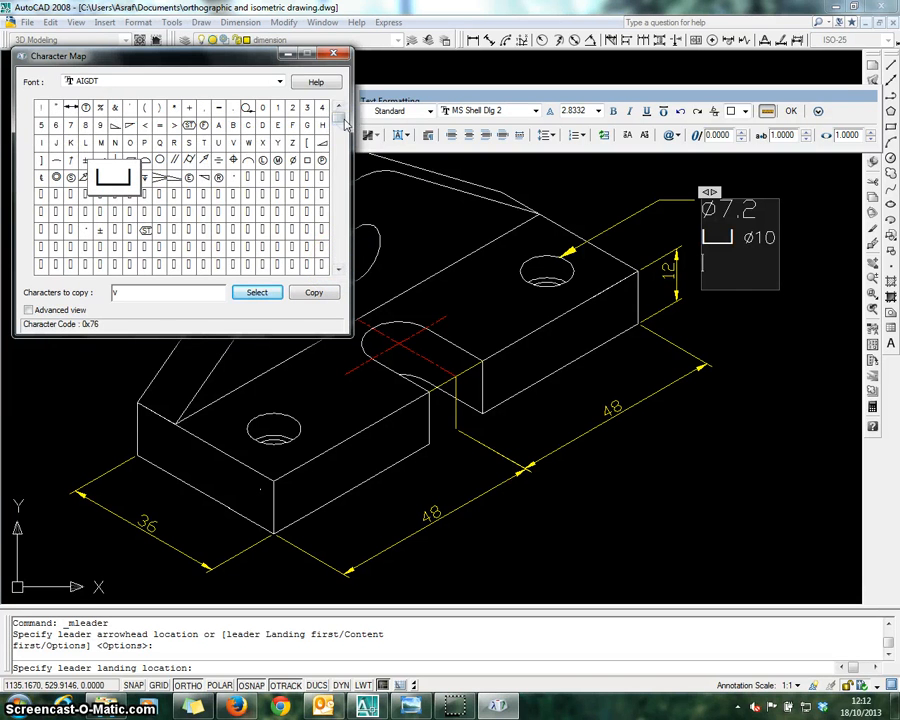
- Reopen the Character Map with Advanced view to start the third callout line
left_click(280, 81)
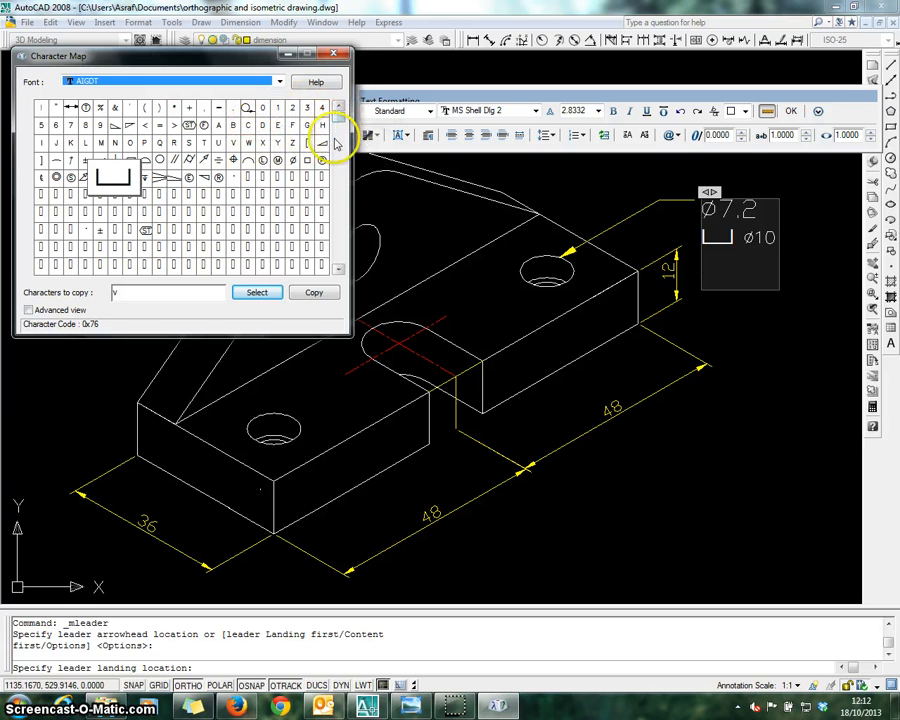
left_click(29, 309)
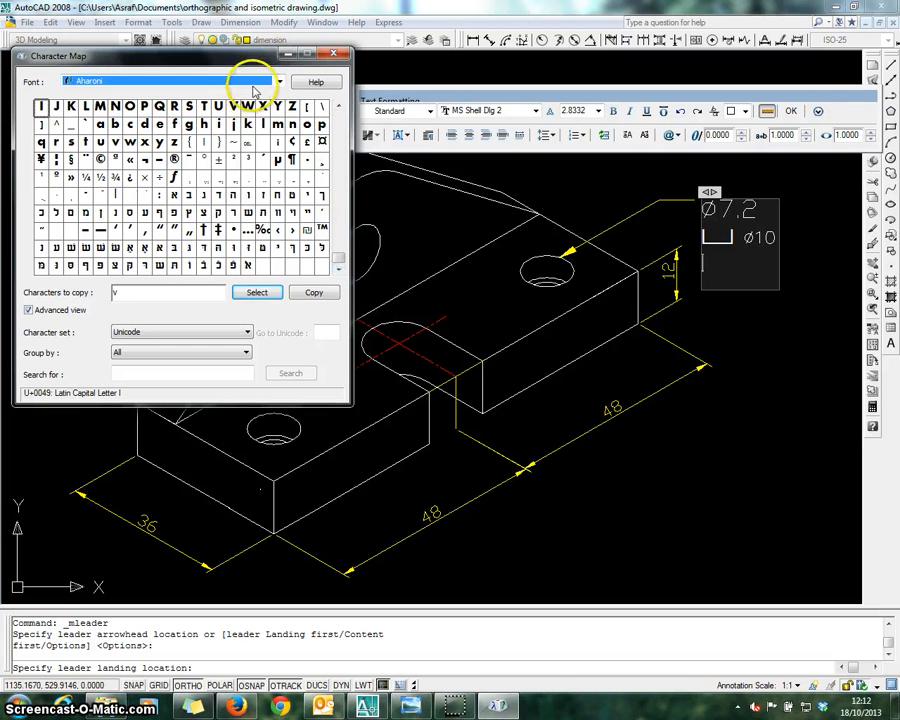
- Switch the Character Map font to Arial and copy the downwards arrow for the depth 5 line
left_click(279, 81)
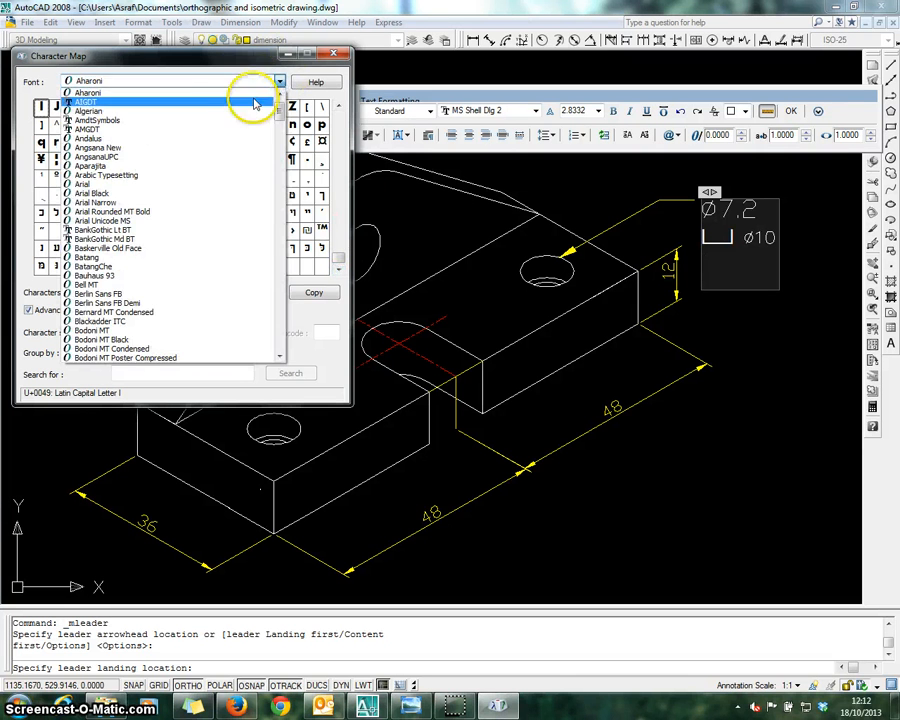
left_click(97, 120)
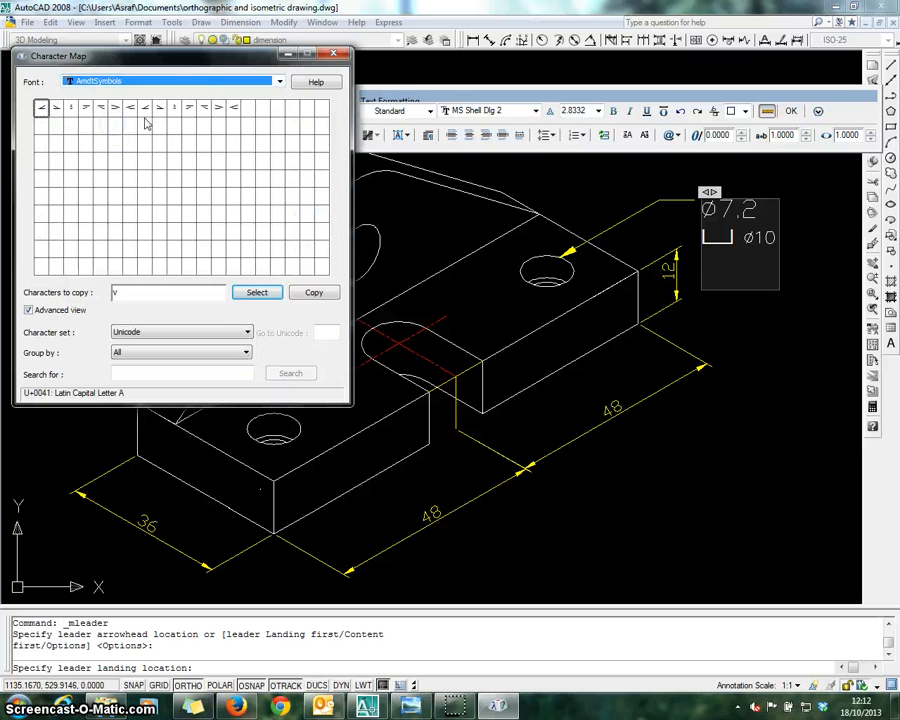
left_click(279, 81)
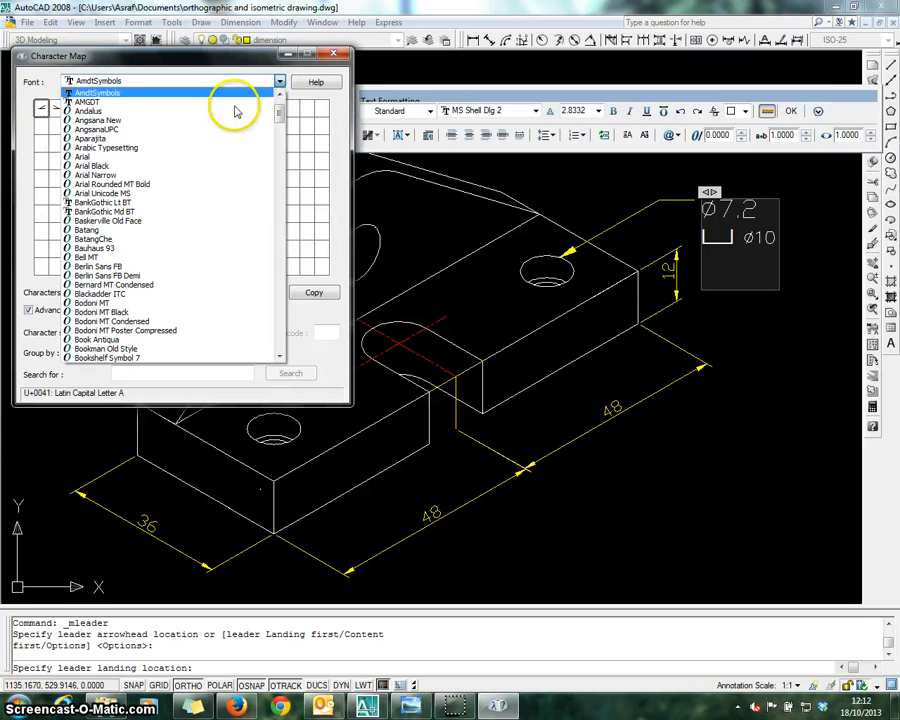
left_click(170, 81)
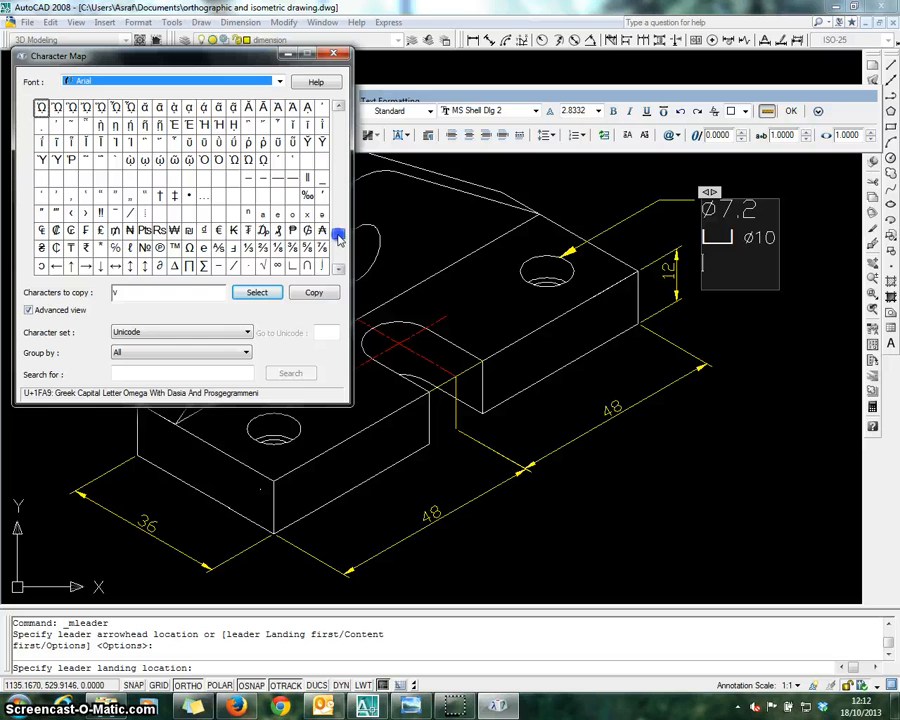
left_click(100, 265)
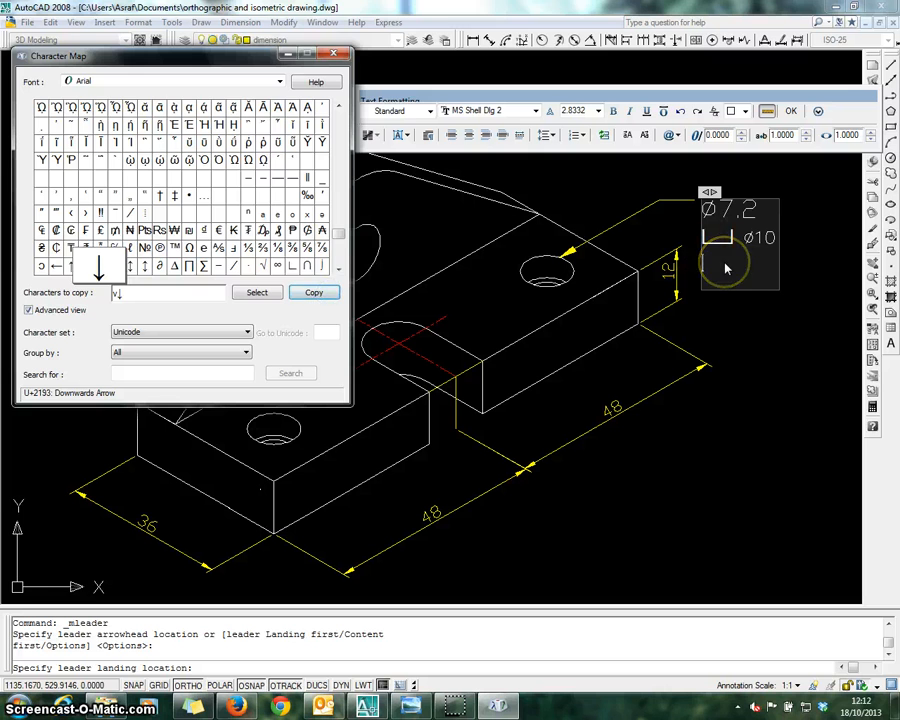
left_click(345, 54)
type("↓5")
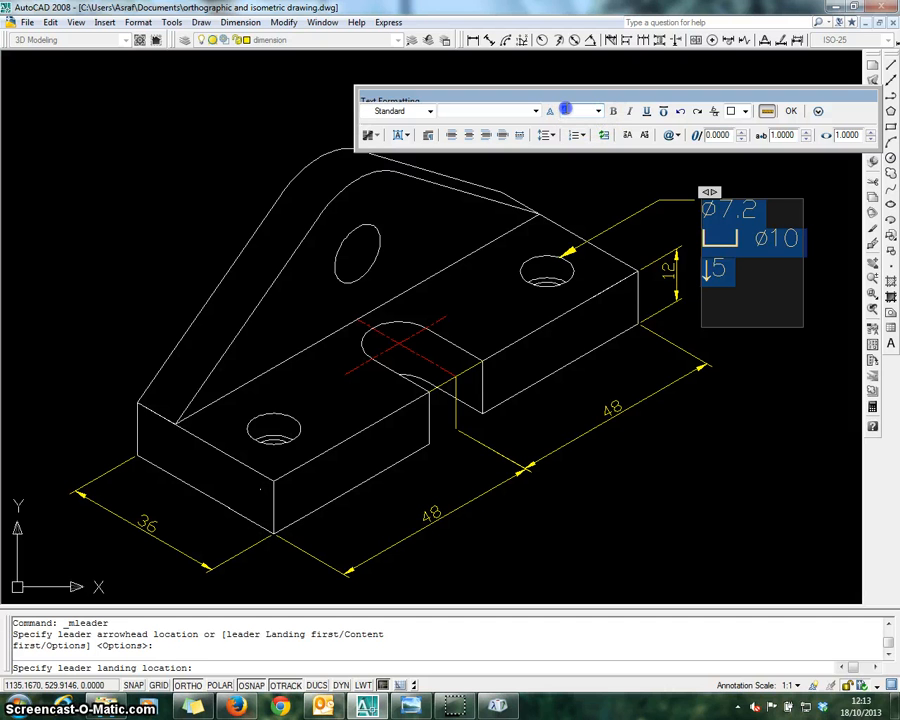
left_click(577, 110)
type("3")
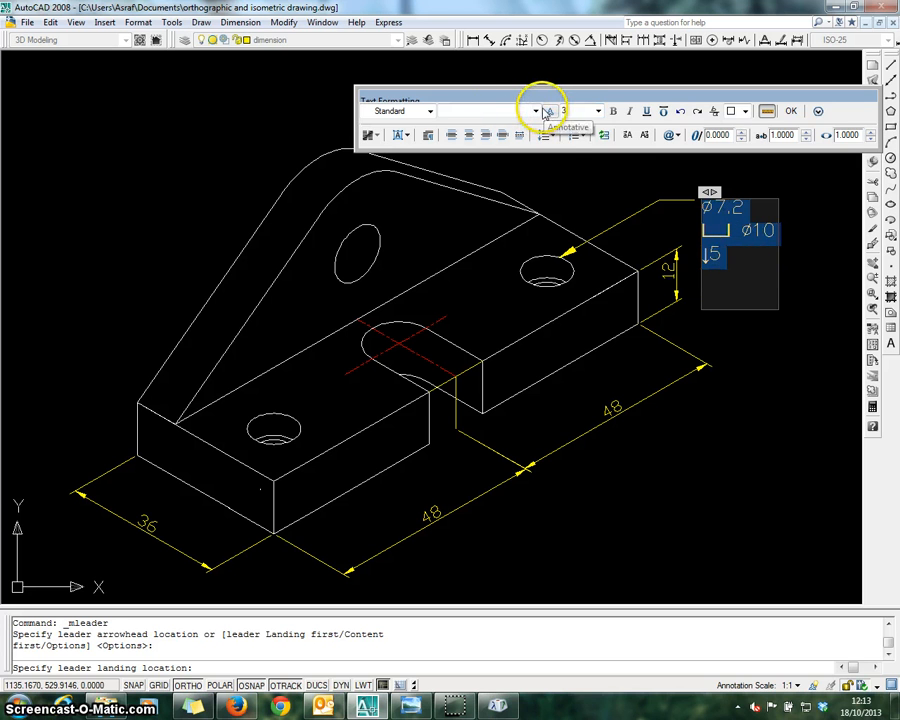
left_click(535, 110)
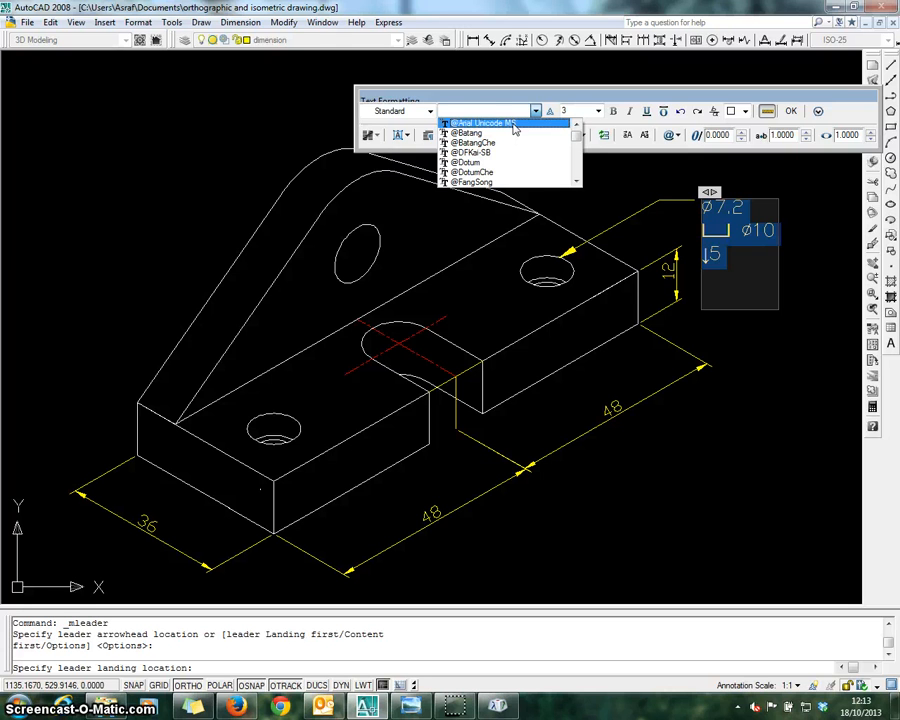
left_click(485, 122)
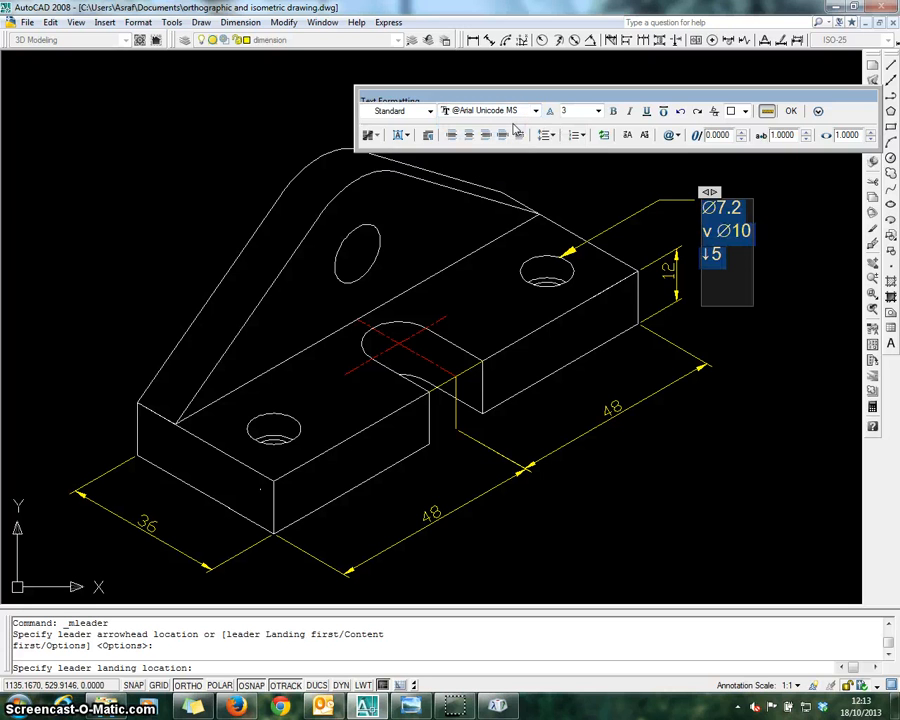
mouse_move(785, 285)
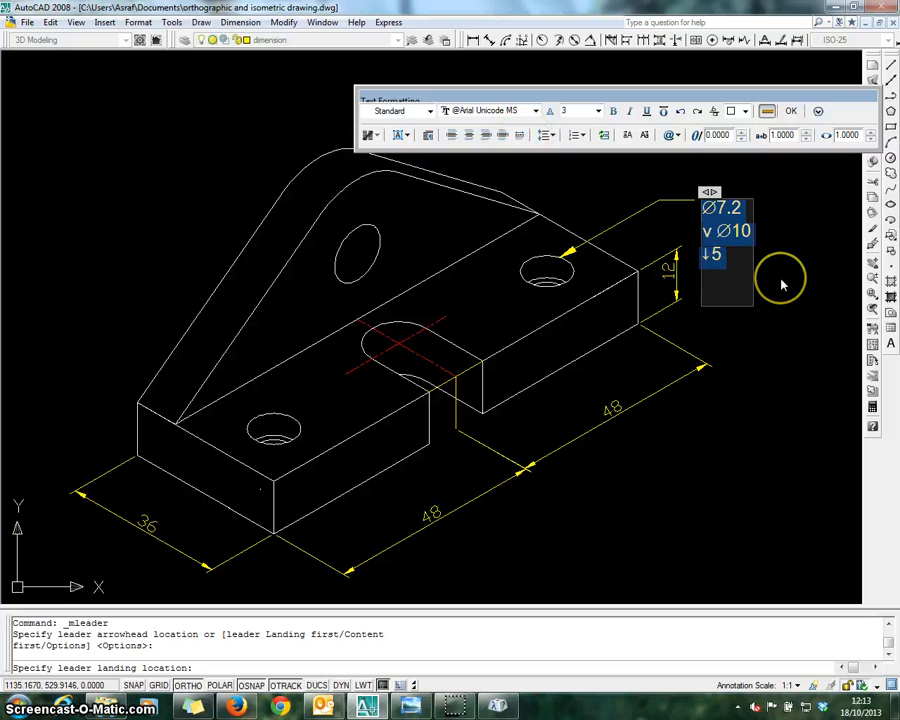
mouse_move(800, 222)
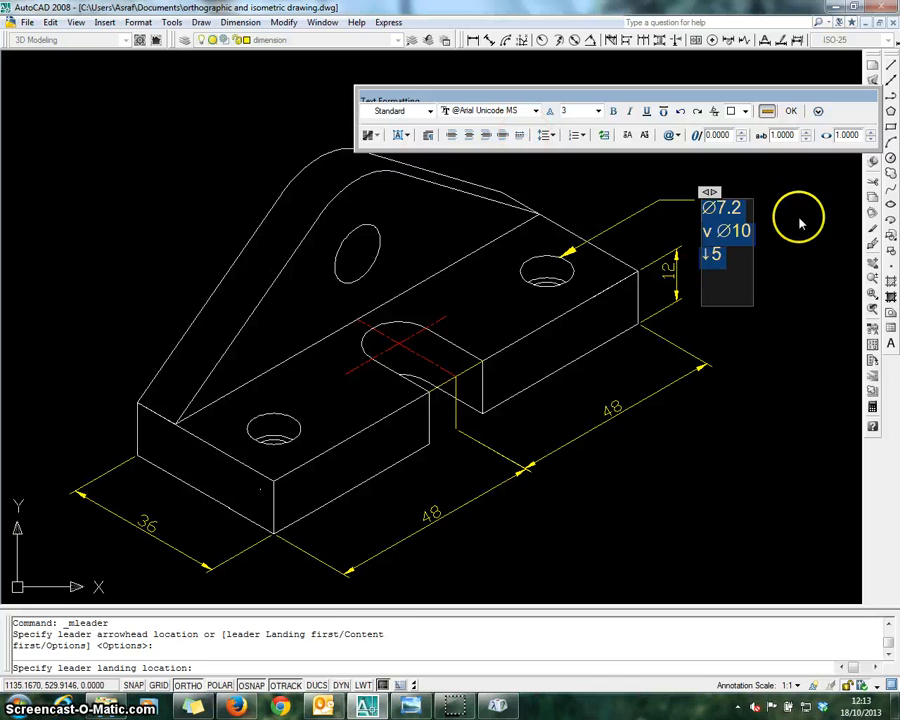
left_click(790, 110)
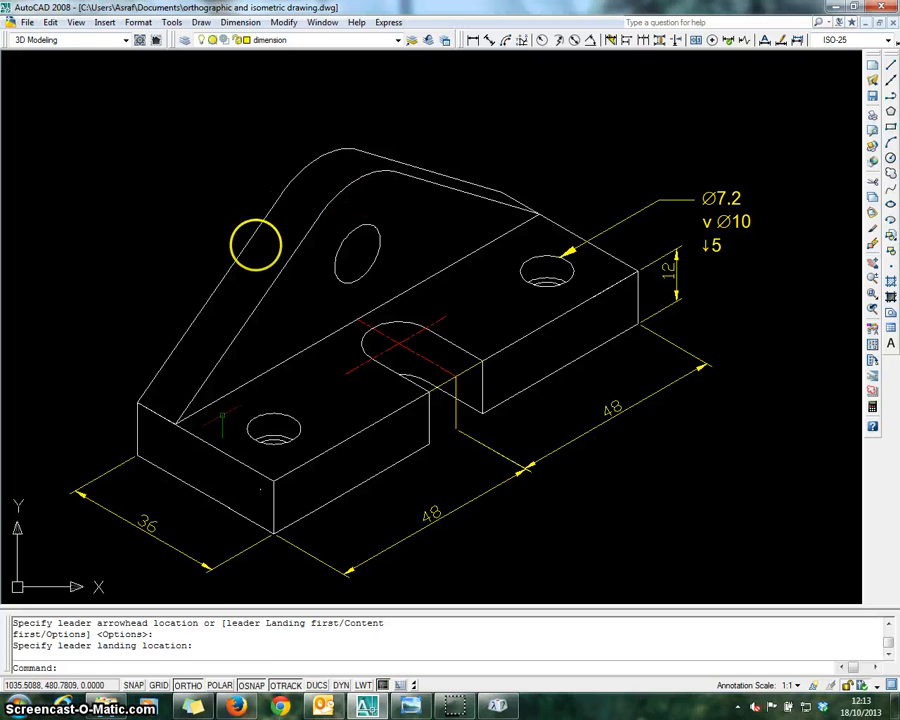
- Draw an R17 leader from the upright's rounded top using LEADER with Annotation text
type("le")
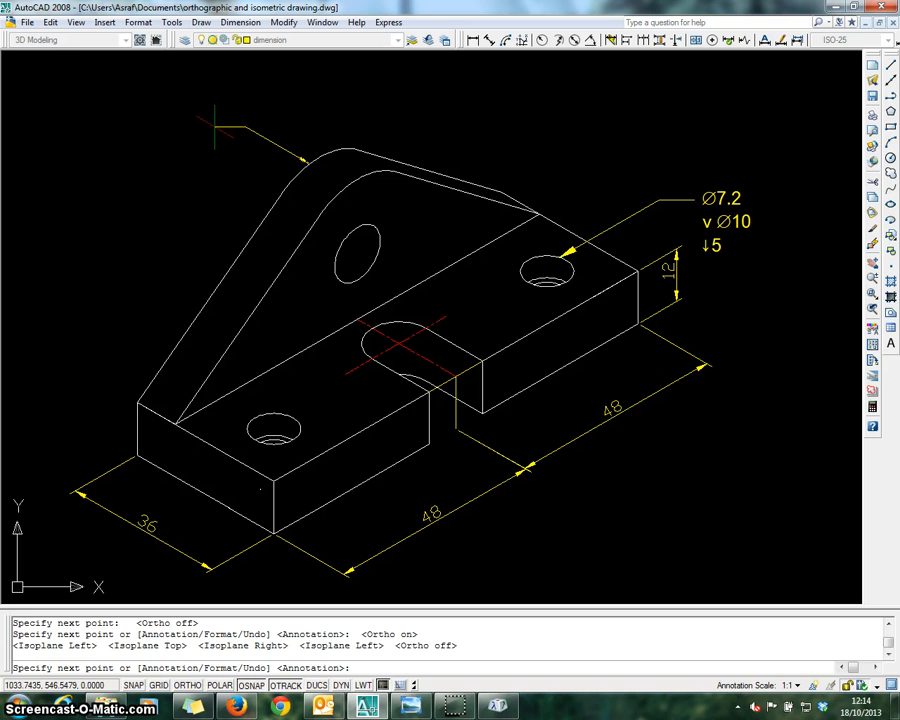
type("a")
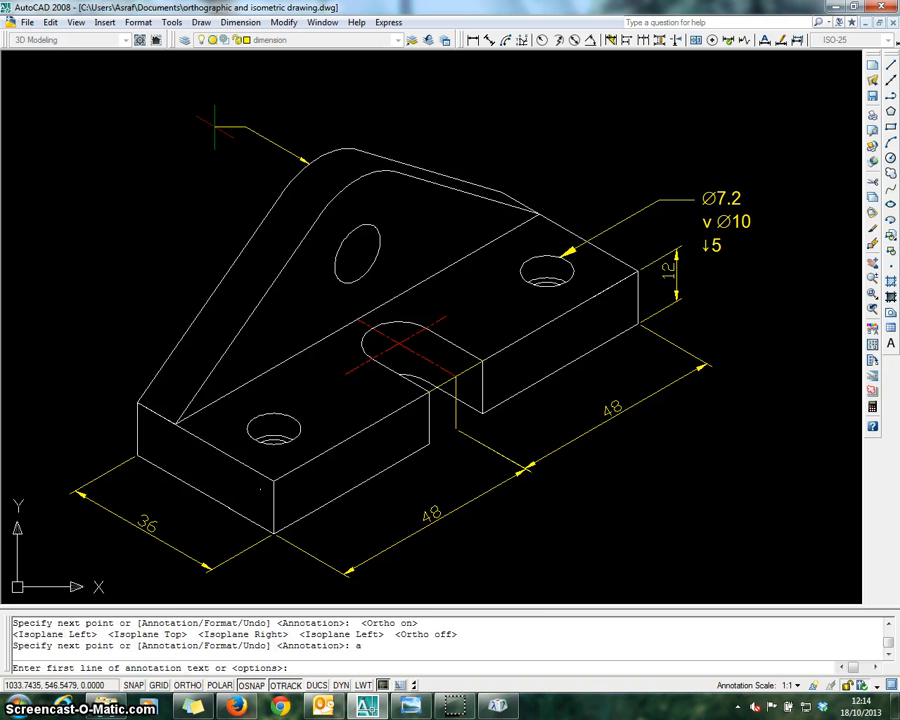
type("R17")
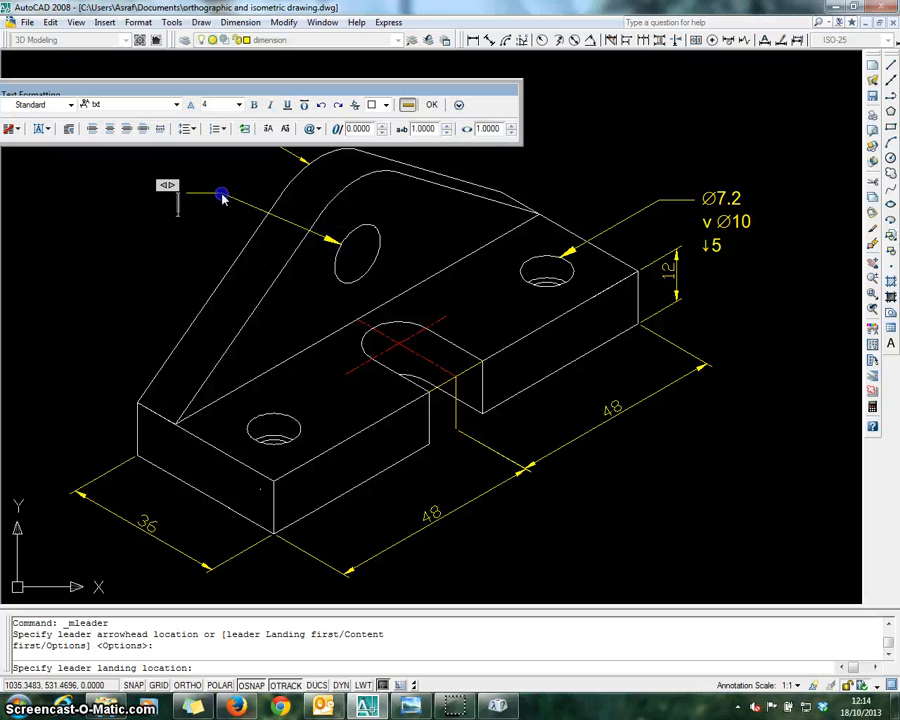
left_click(313, 128)
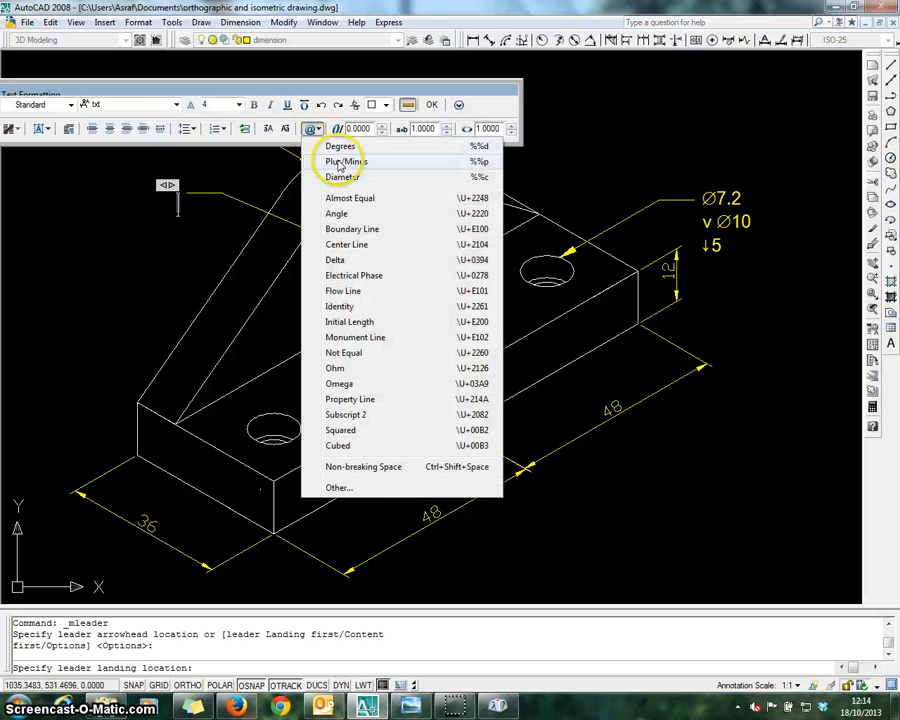
left_click(340, 177)
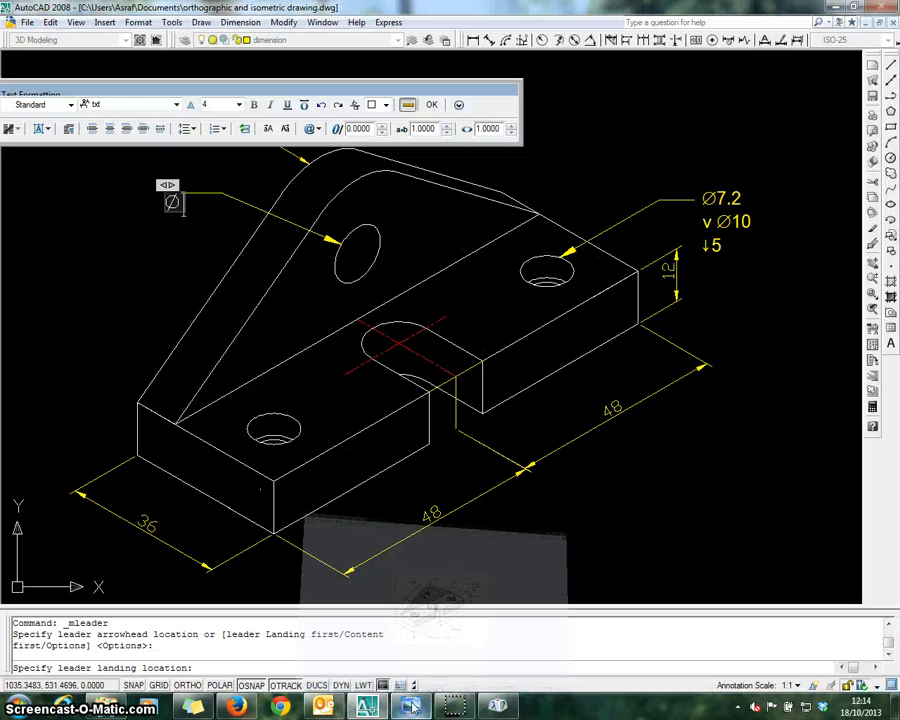
type("12")
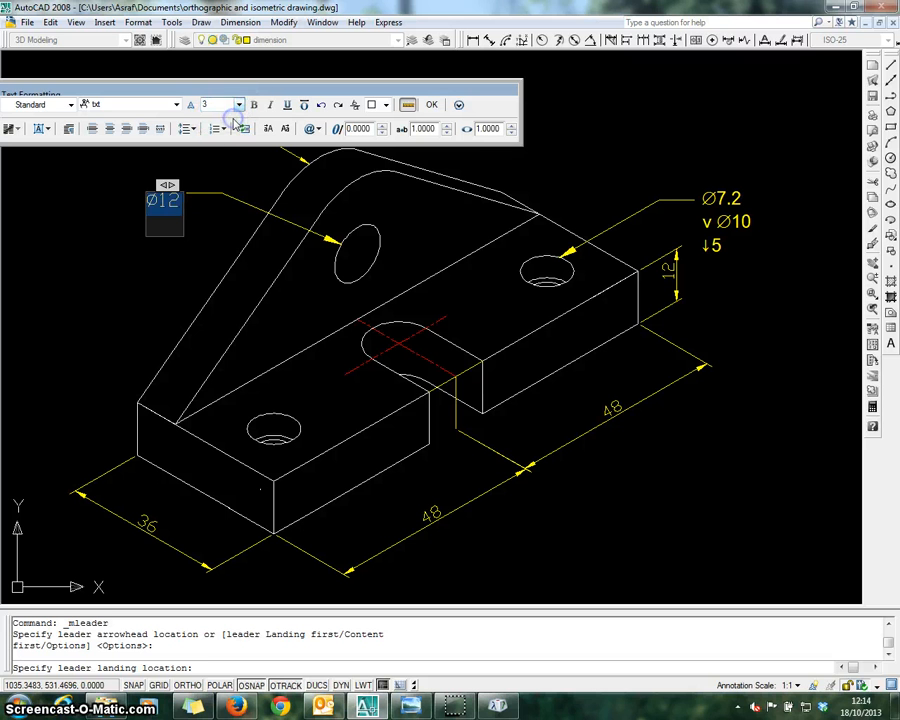
left_click(175, 104)
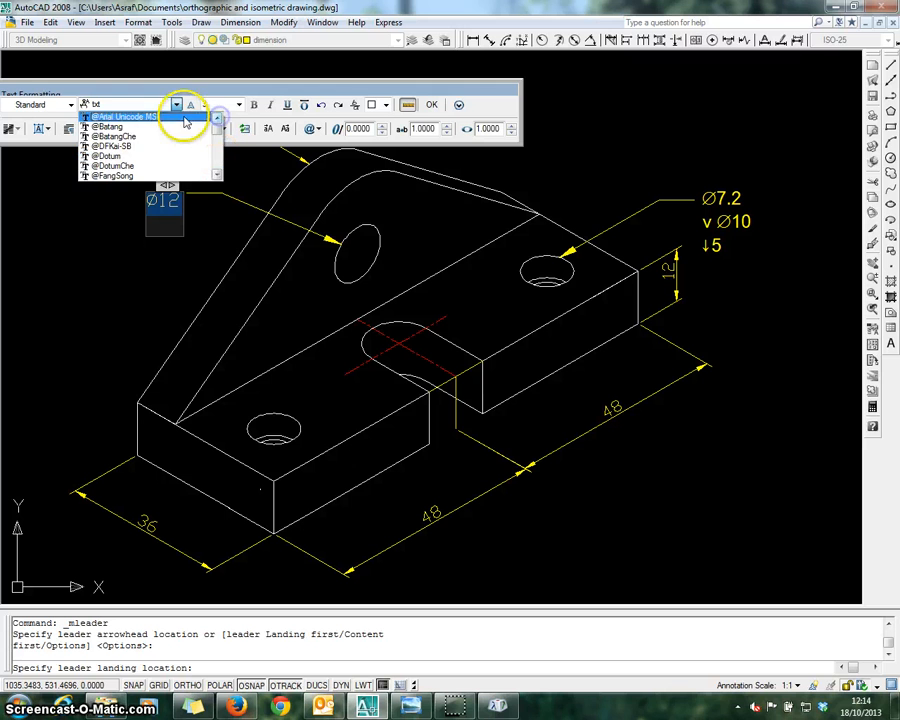
left_click(120, 116)
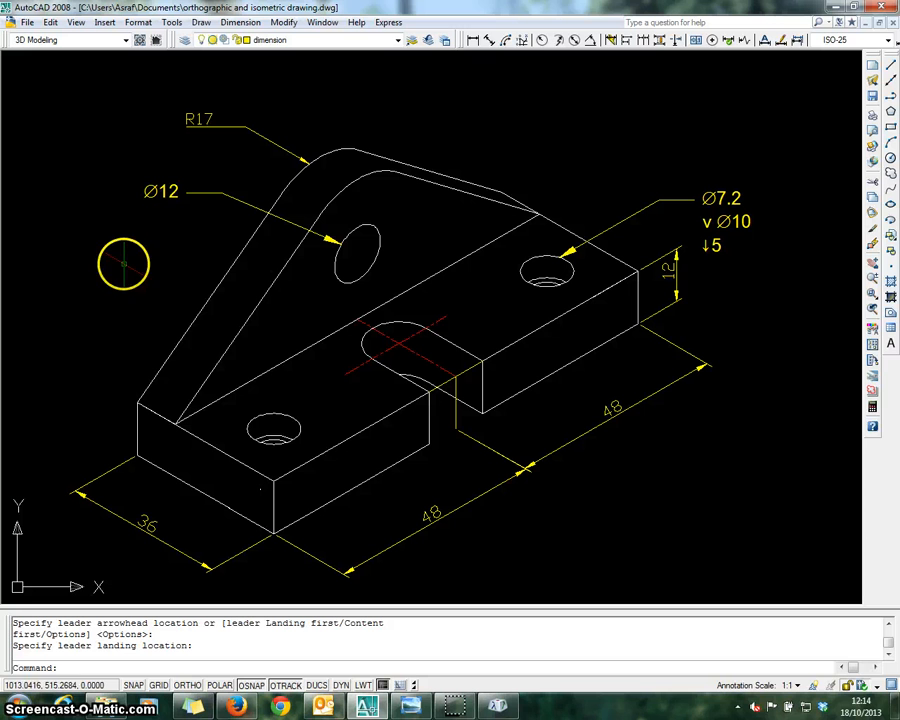
mouse_move(565, 320)
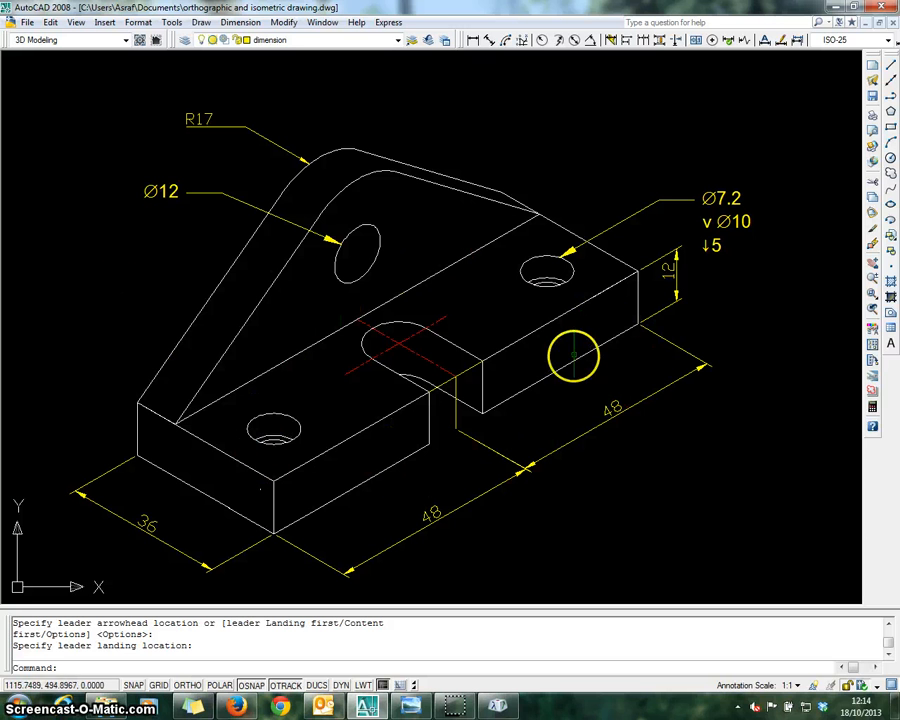
mouse_move(415, 452)
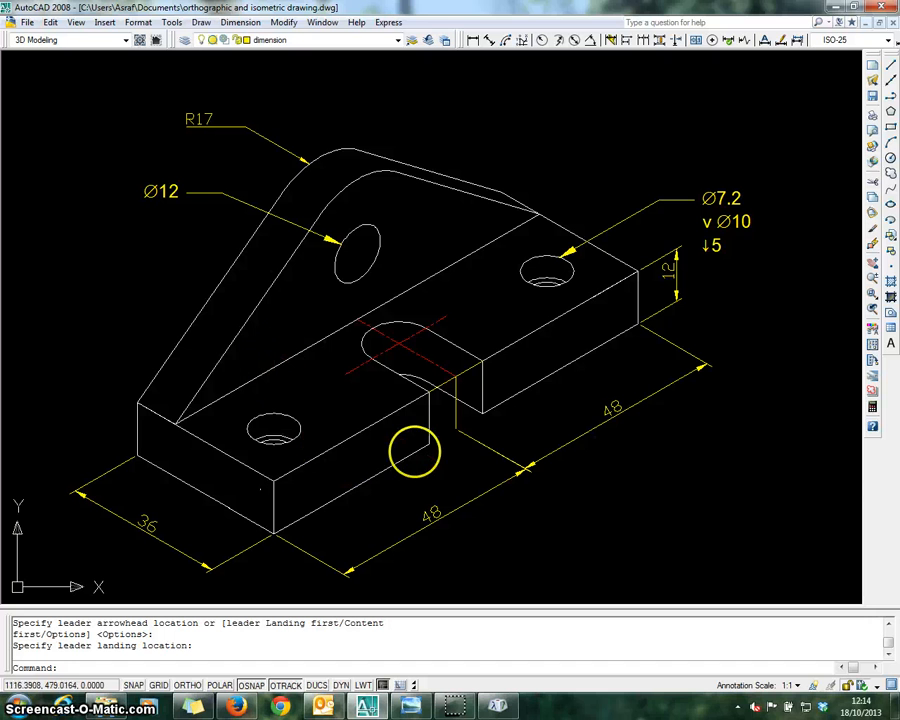
mouse_move(440, 495)
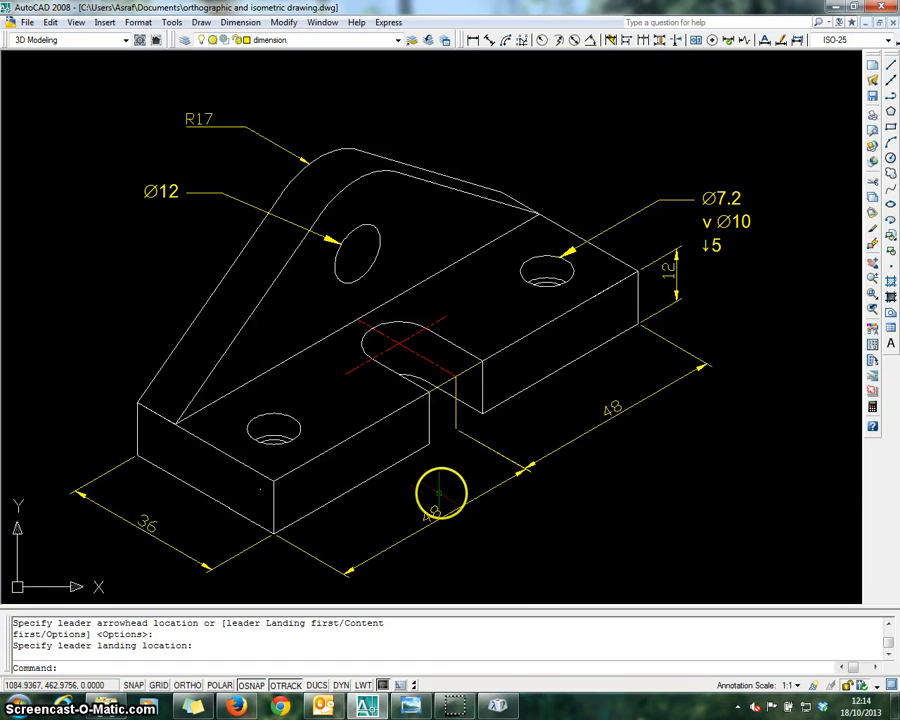